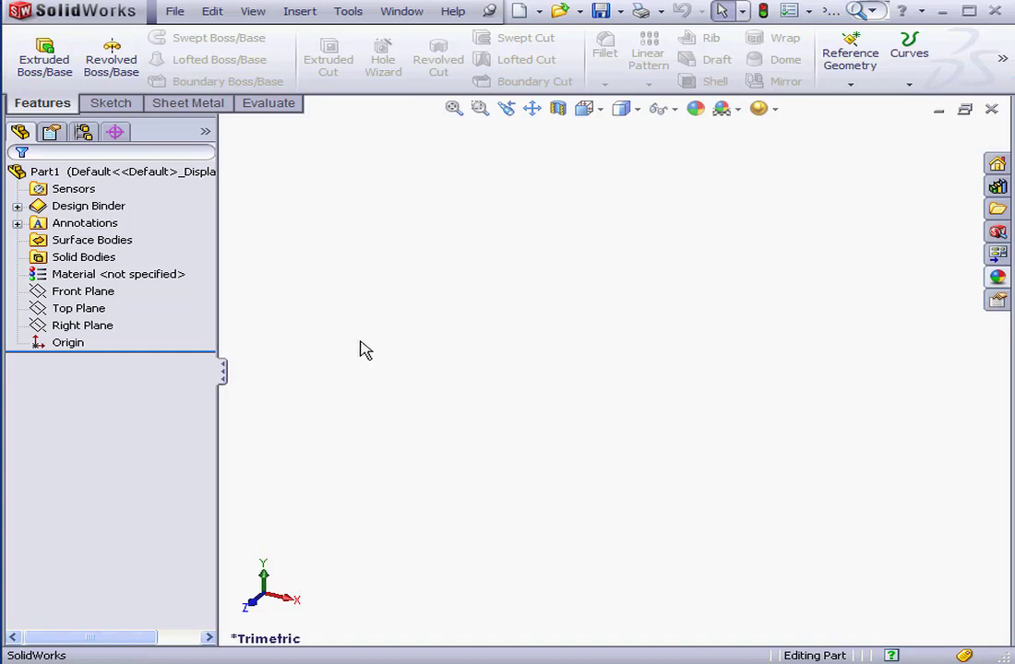
# Step: Start a new sketch on the Front Plane from its right-click menu
pyautogui.click(83, 291)
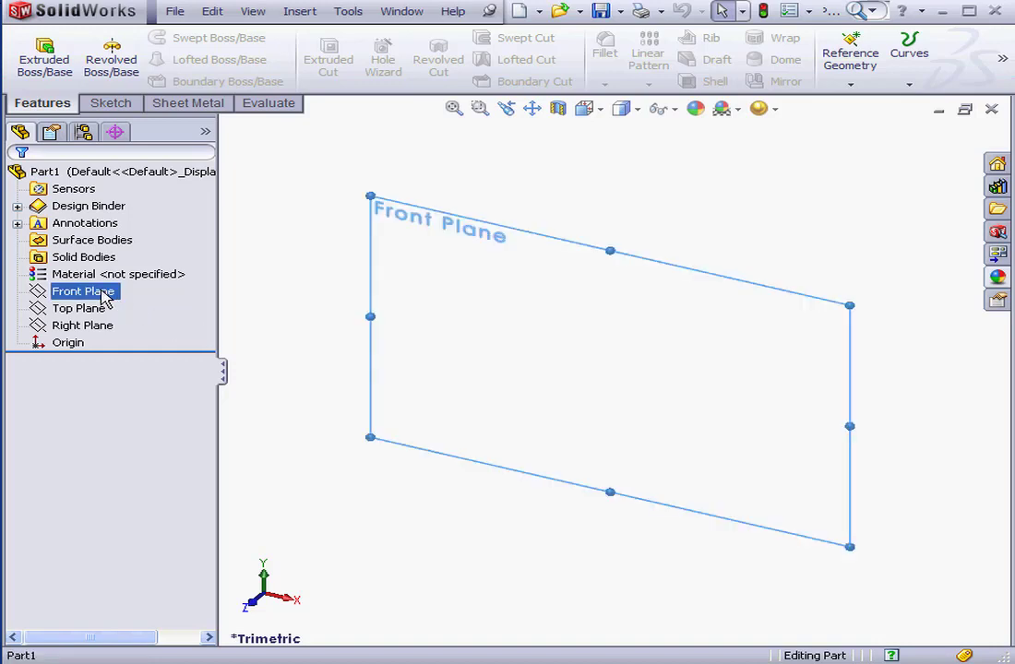
pyautogui.rightClick(83, 290)
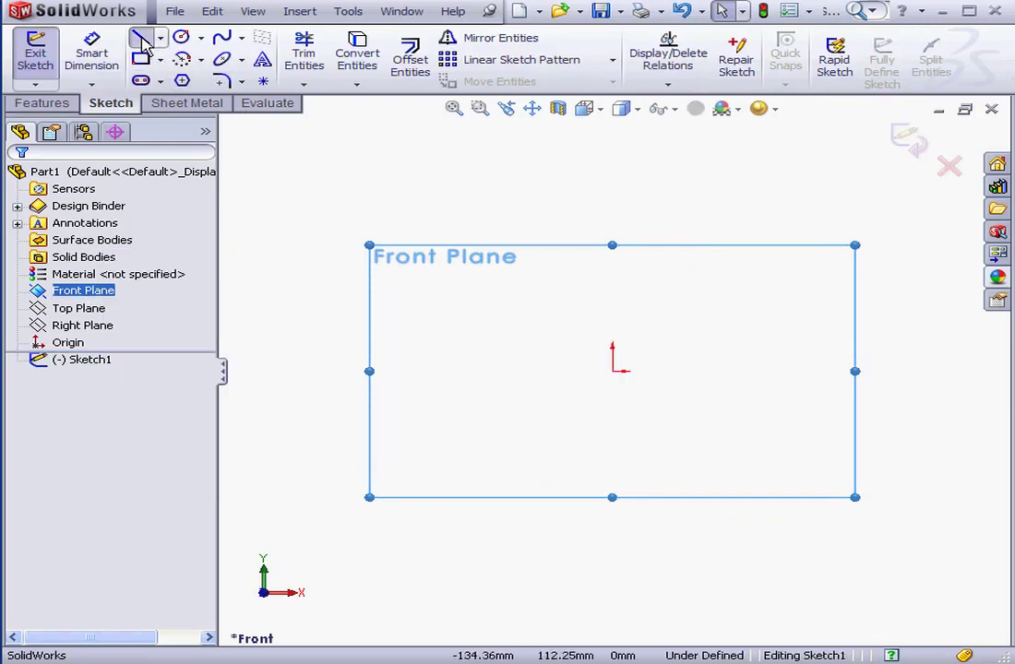
# Step: Draw an L of two lines from the origin and dimension each line to 5 mm
pyautogui.click(141, 36)
pyautogui.write('5')
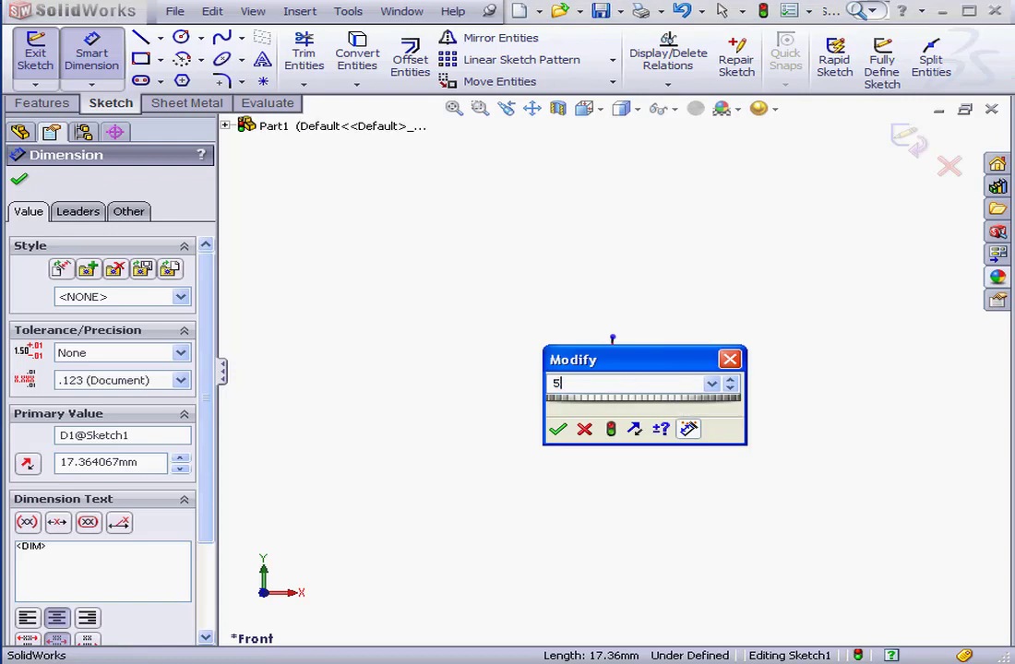
pyautogui.click(557, 429)
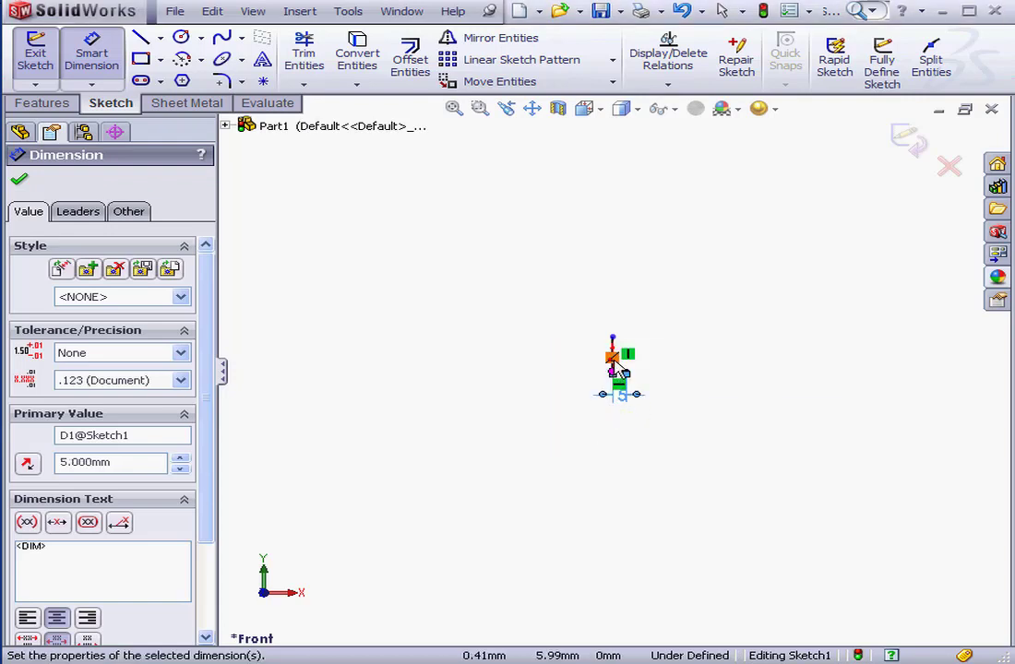
pyautogui.click(592, 364)
pyautogui.write('5')
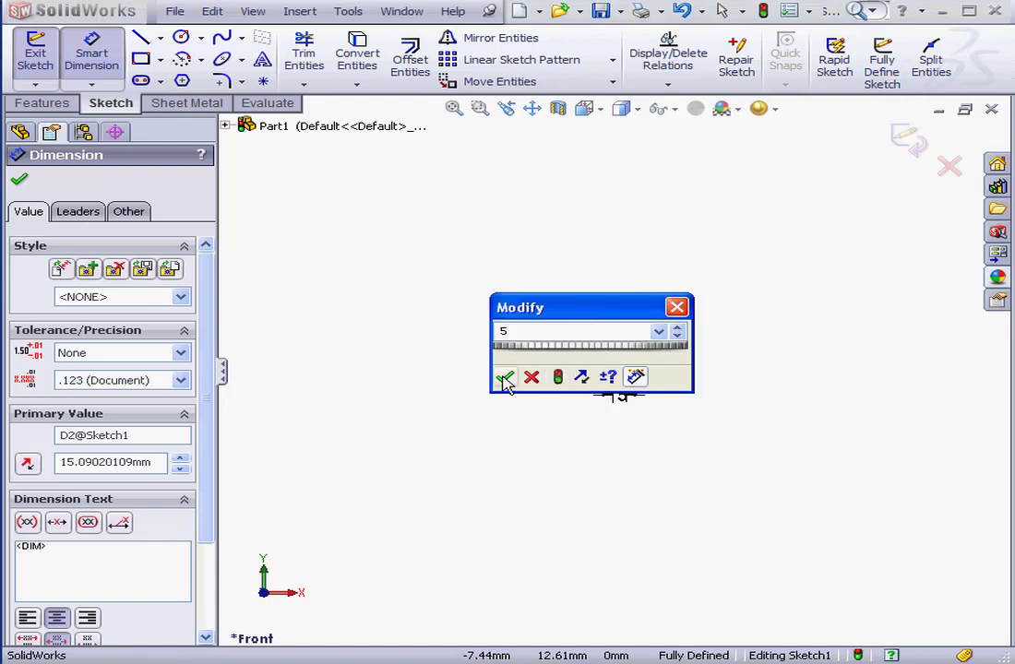
pyautogui.click(504, 376)
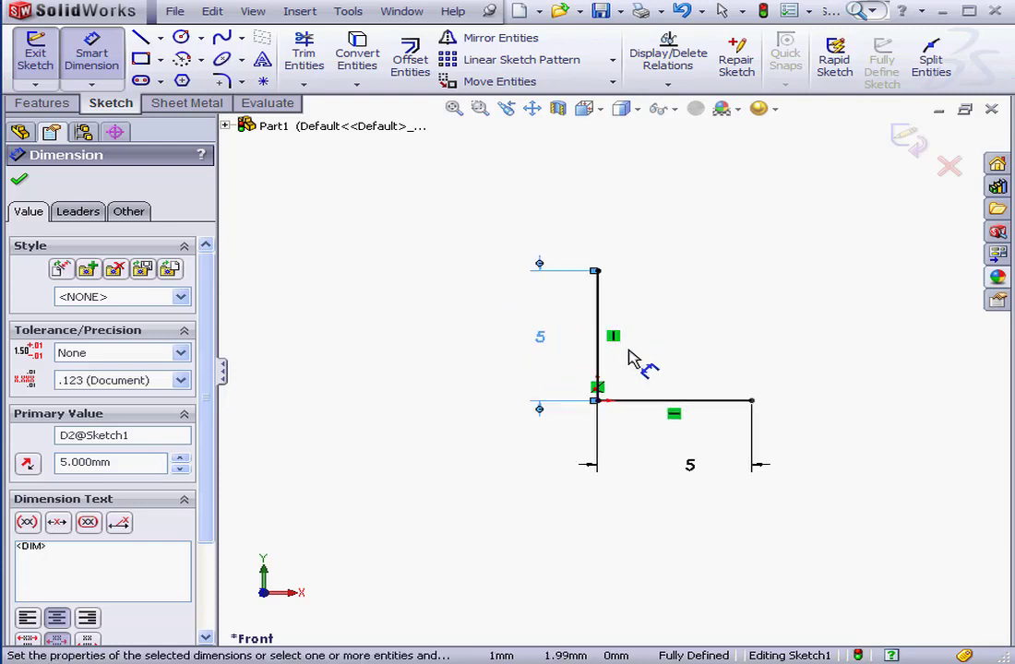
pyautogui.moveTo(913, 148)
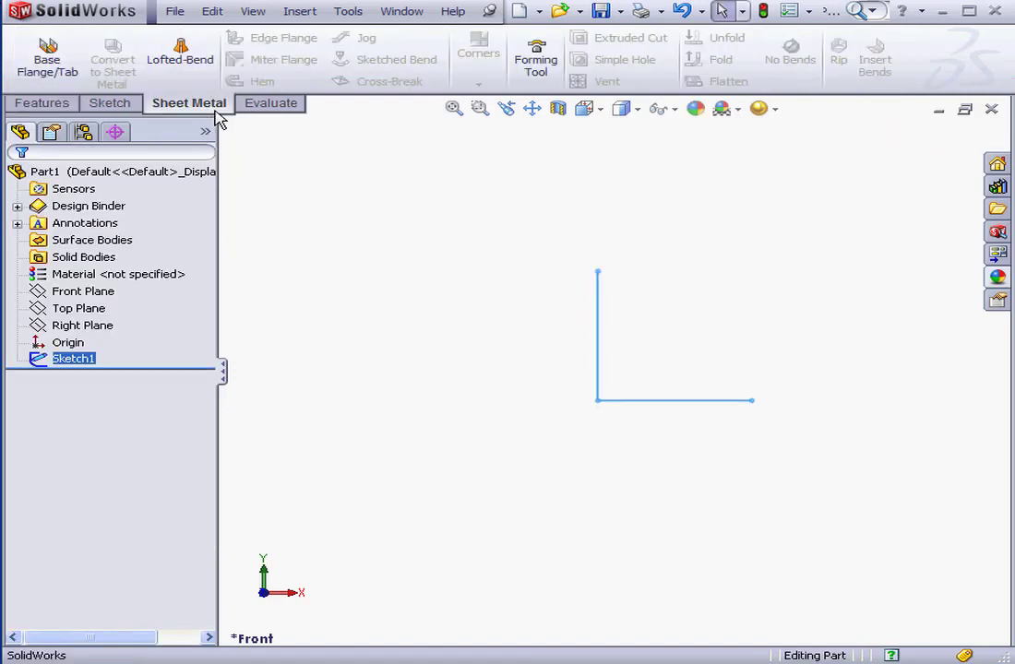
# Step: Preview a Base Flange from the L sketch with 1 mm thickness and 1 mm bend radius
pyautogui.click(46, 59)
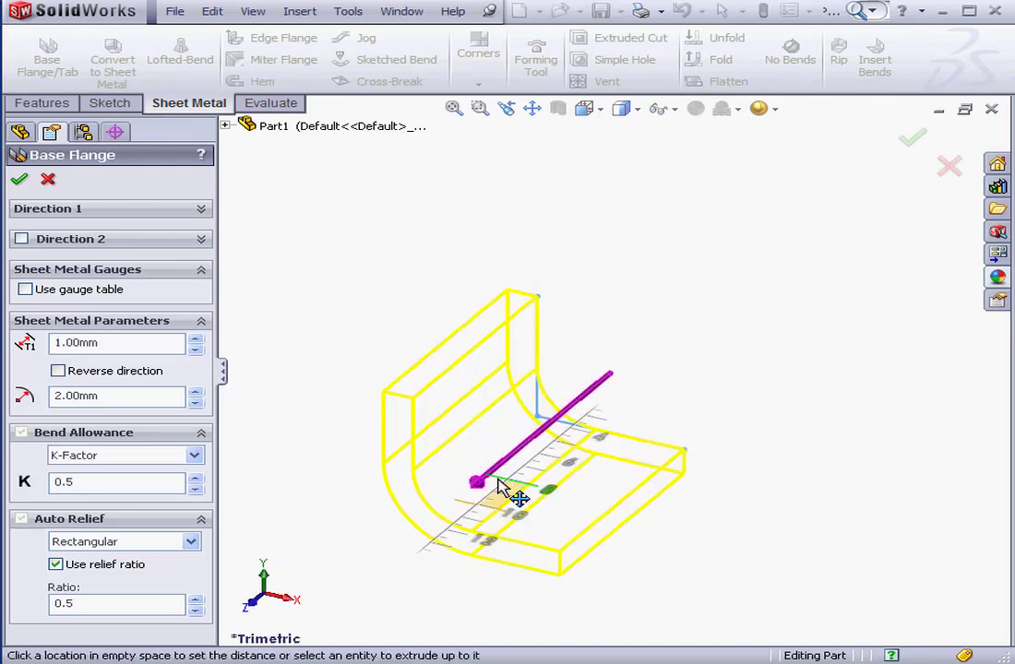
pyautogui.click(584, 108)
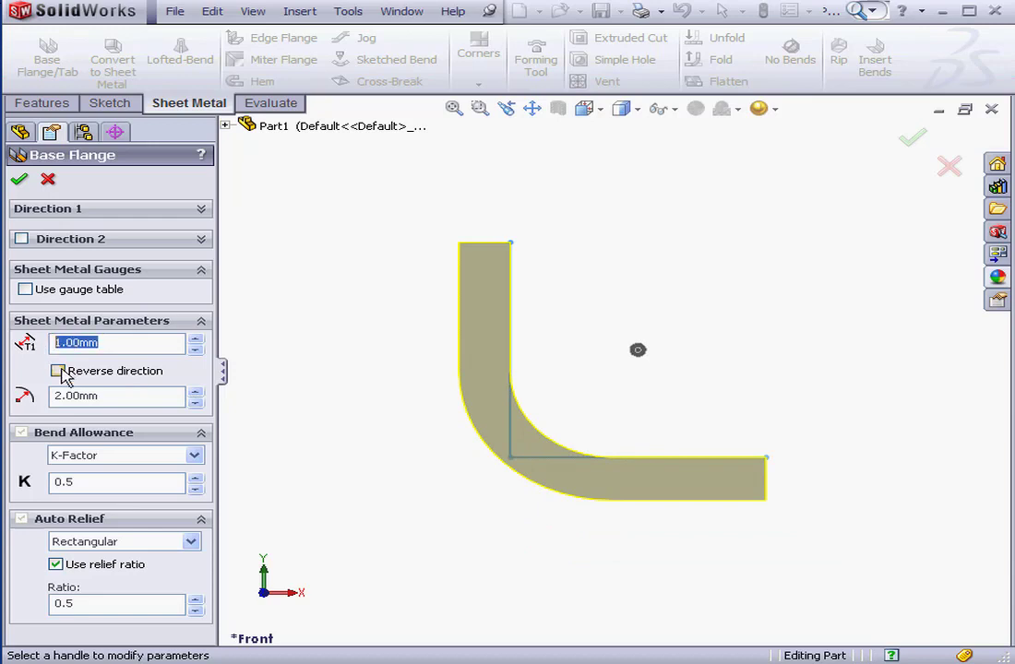
pyautogui.click(115, 395)
pyautogui.write('1')
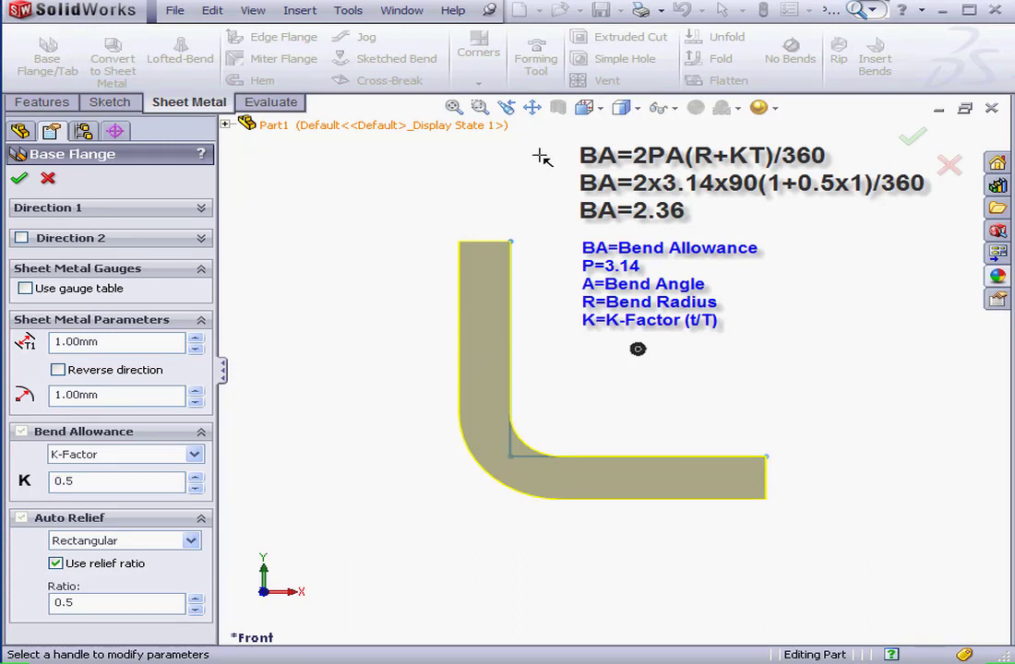
pyautogui.moveTo(629, 143)
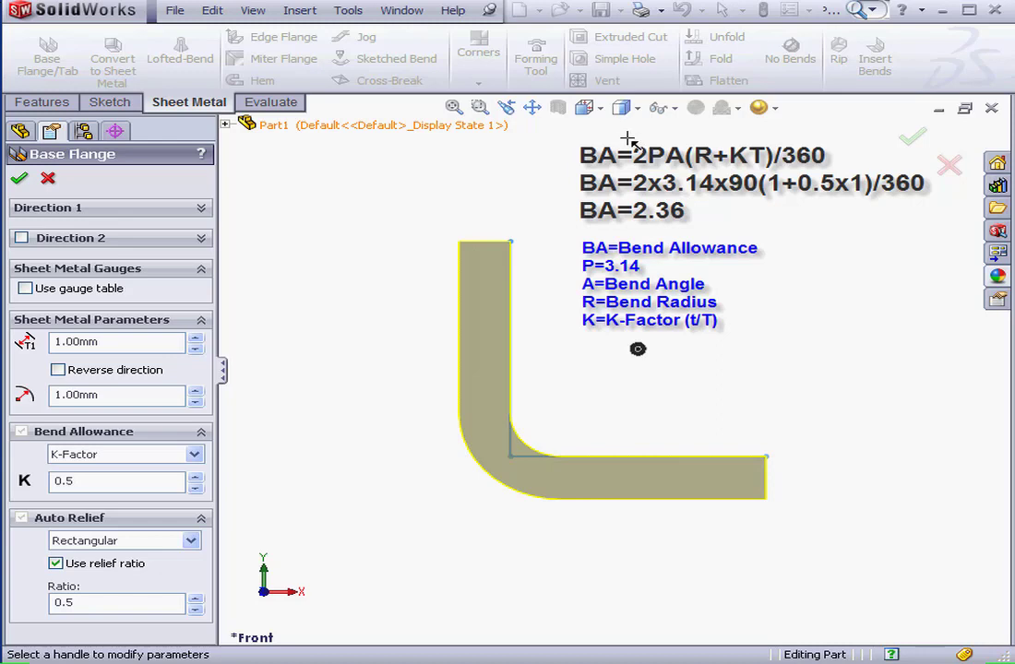
pyautogui.moveTo(617, 137)
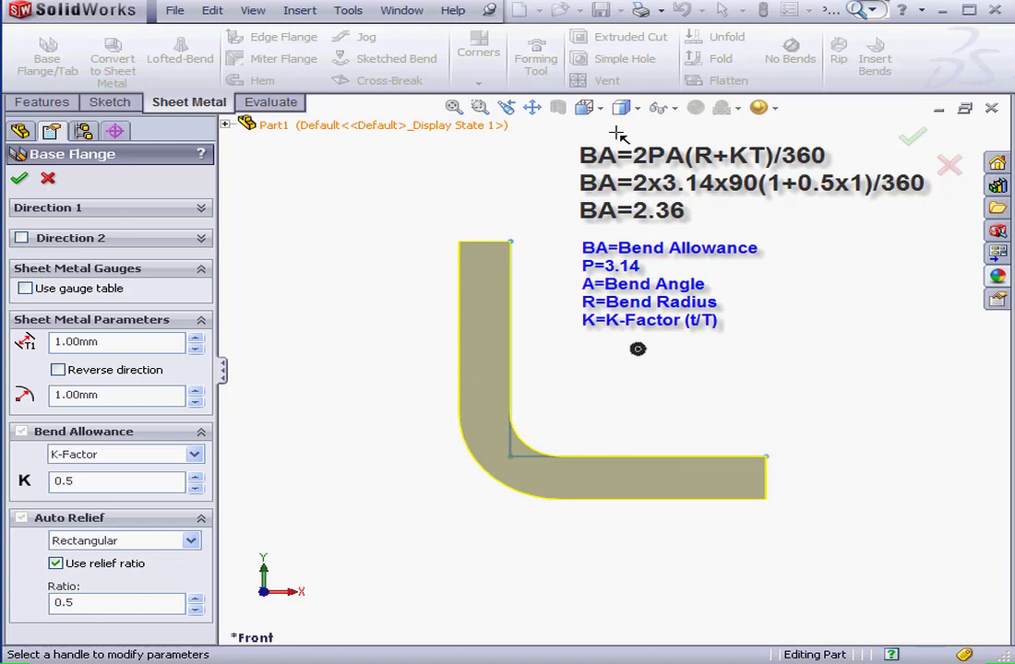
pyautogui.moveTo(705, 466)
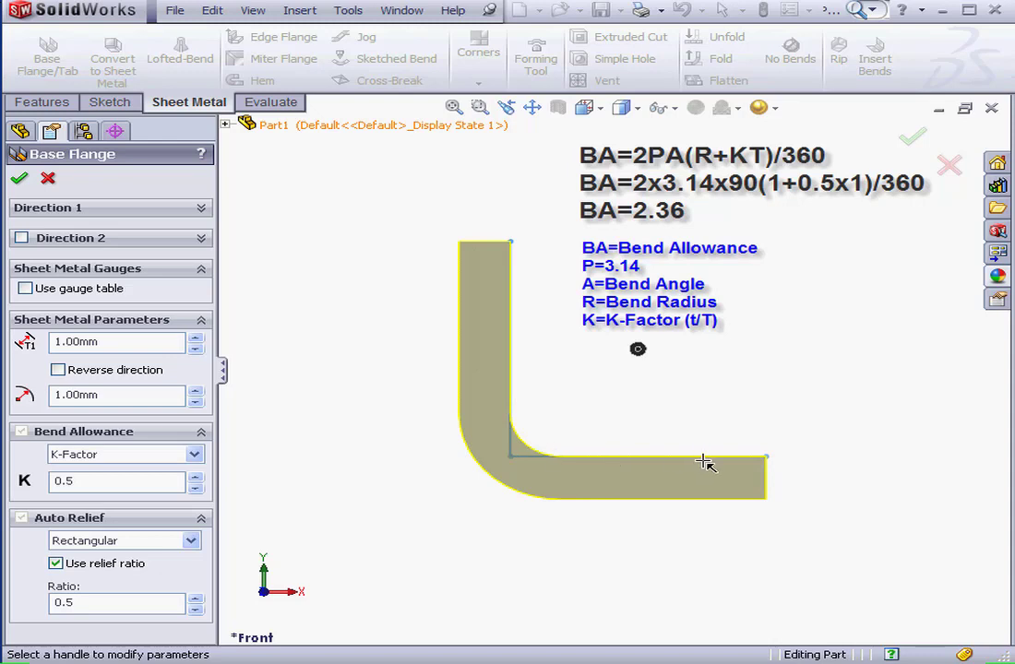
pyautogui.moveTo(558, 369)
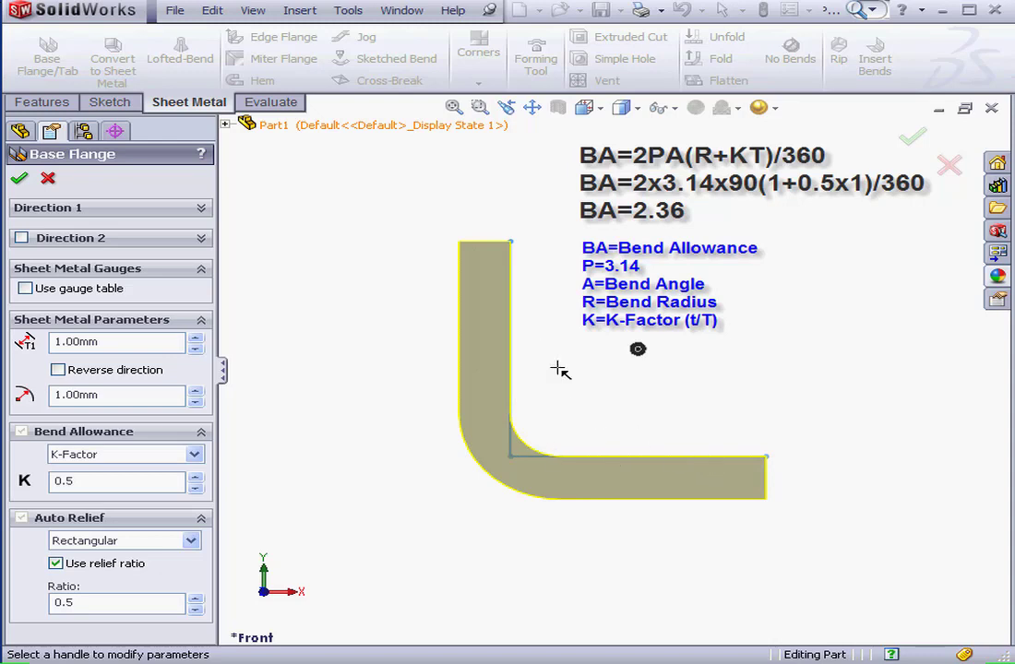
pyautogui.moveTo(535, 387)
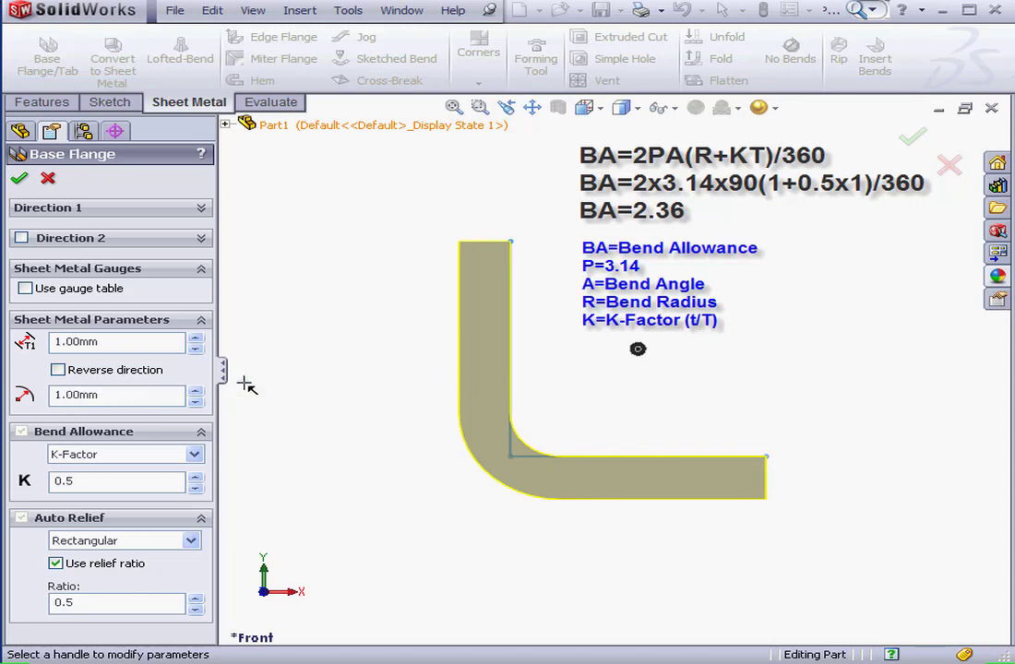
pyautogui.moveTo(576, 466)
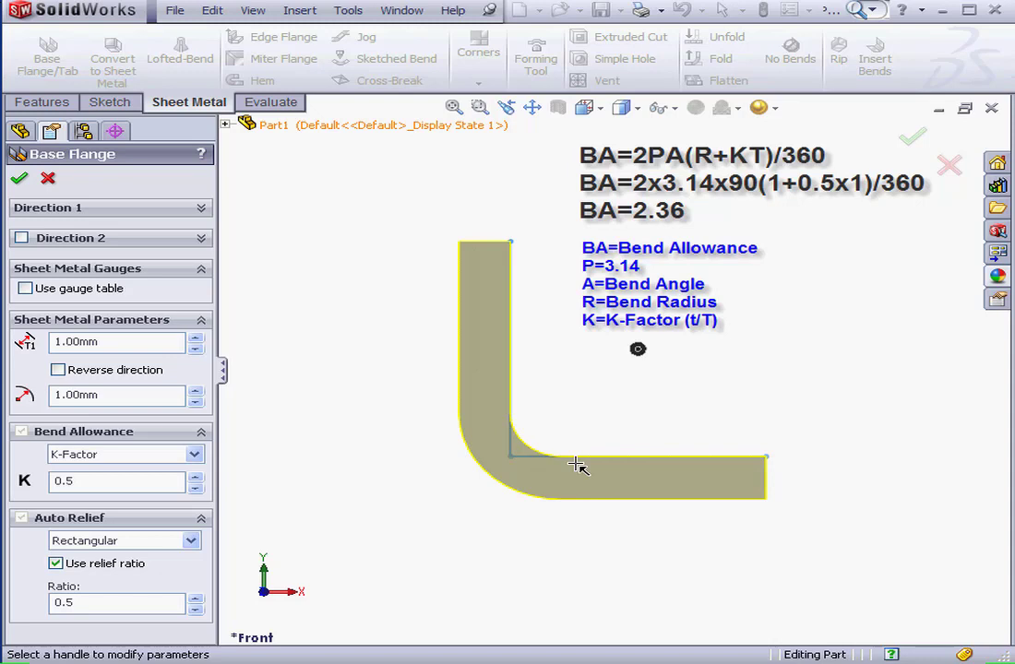
pyautogui.moveTo(570, 448)
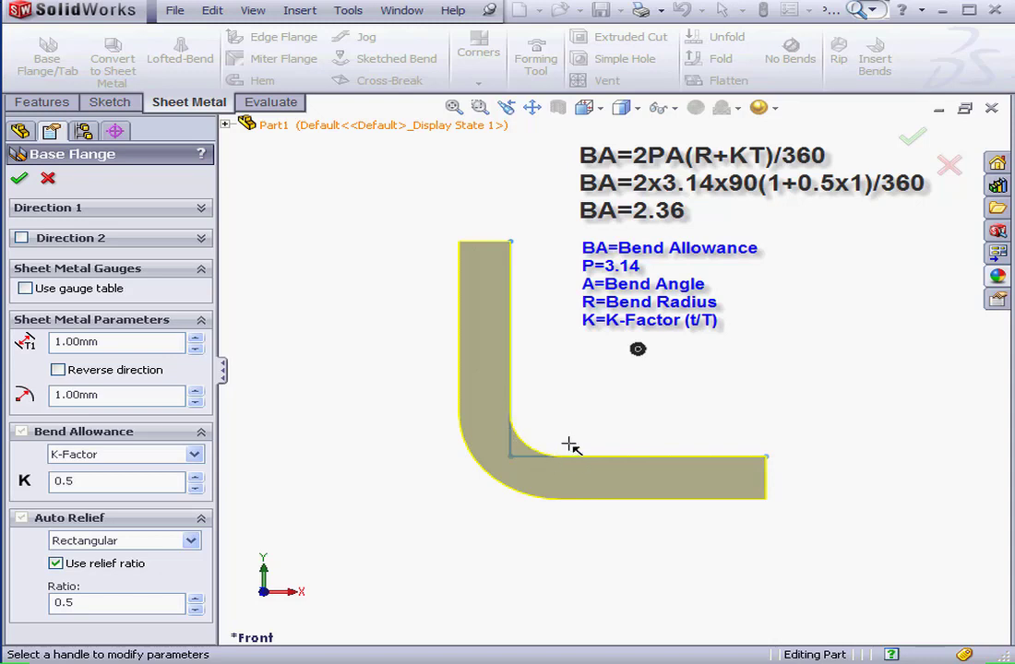
pyautogui.moveTo(738, 145)
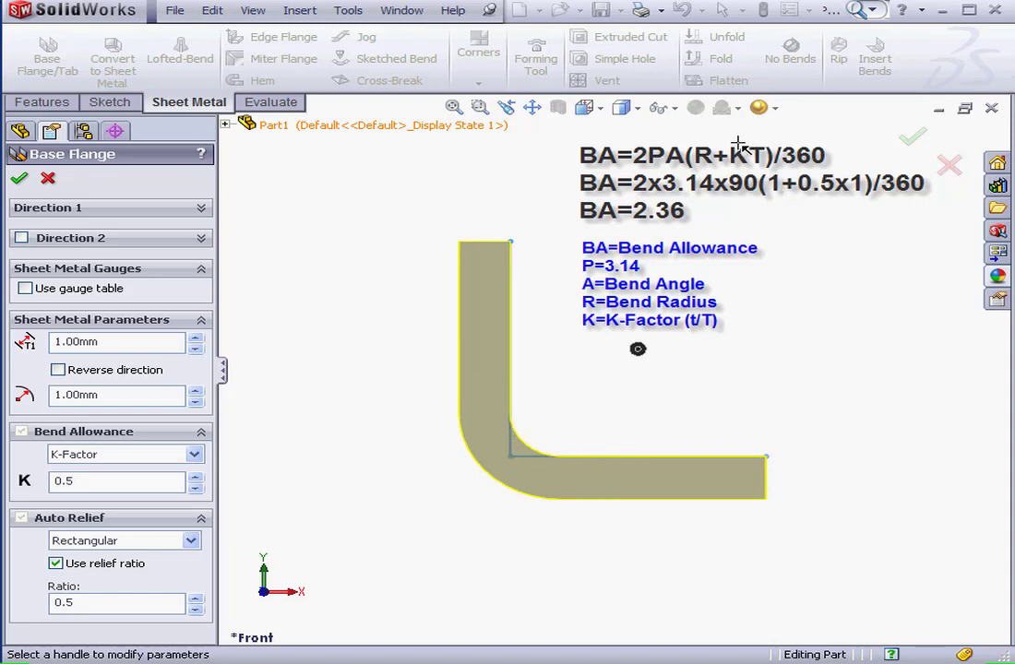
pyautogui.moveTo(399, 470)
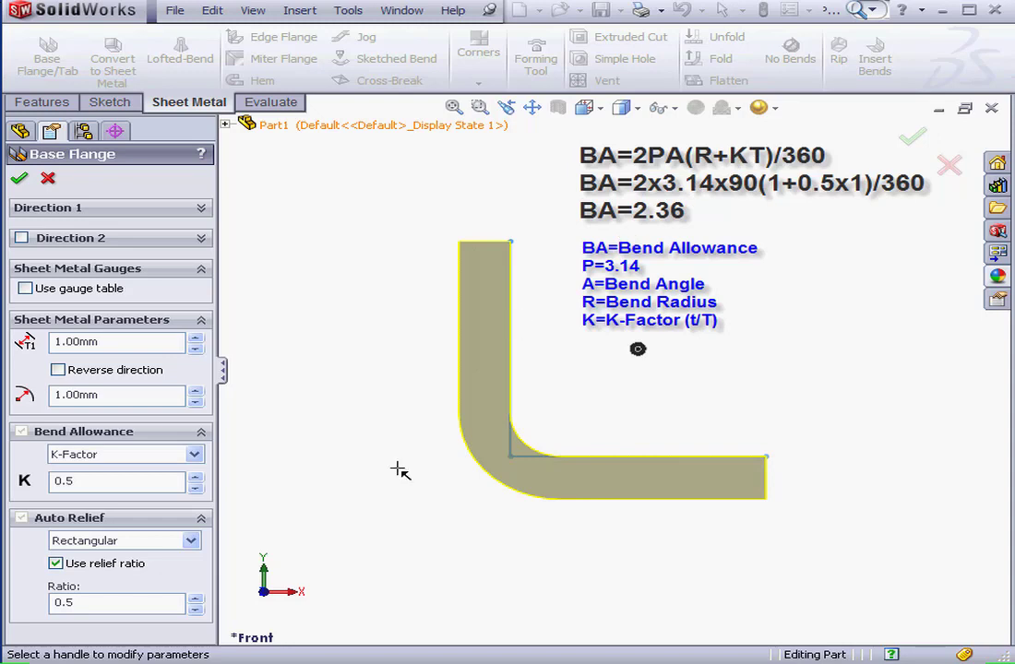
pyautogui.moveTo(134, 480)
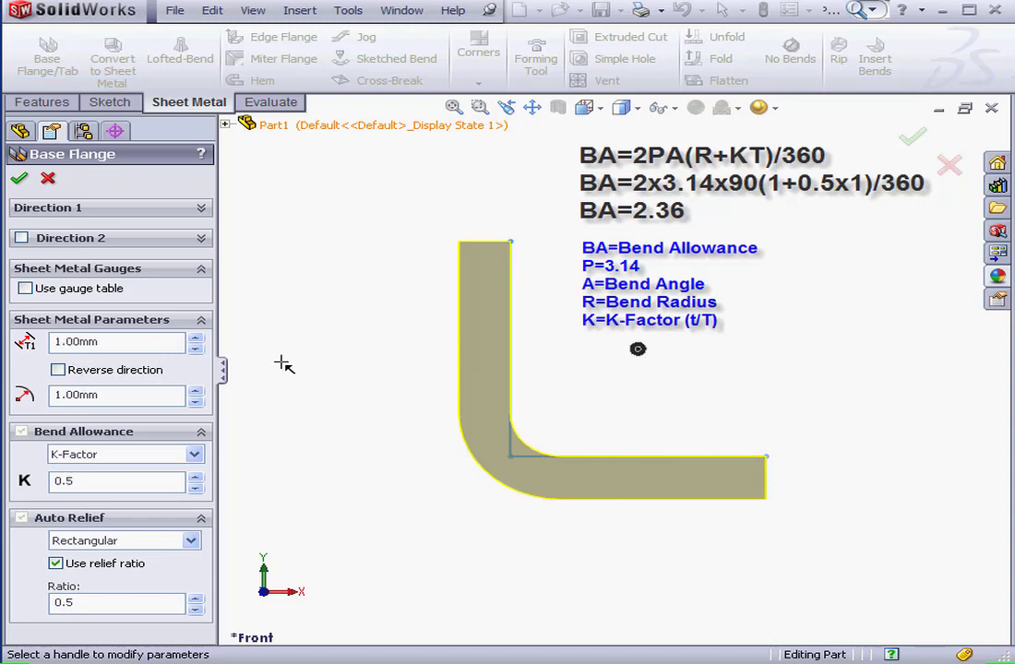
pyautogui.moveTo(913, 223)
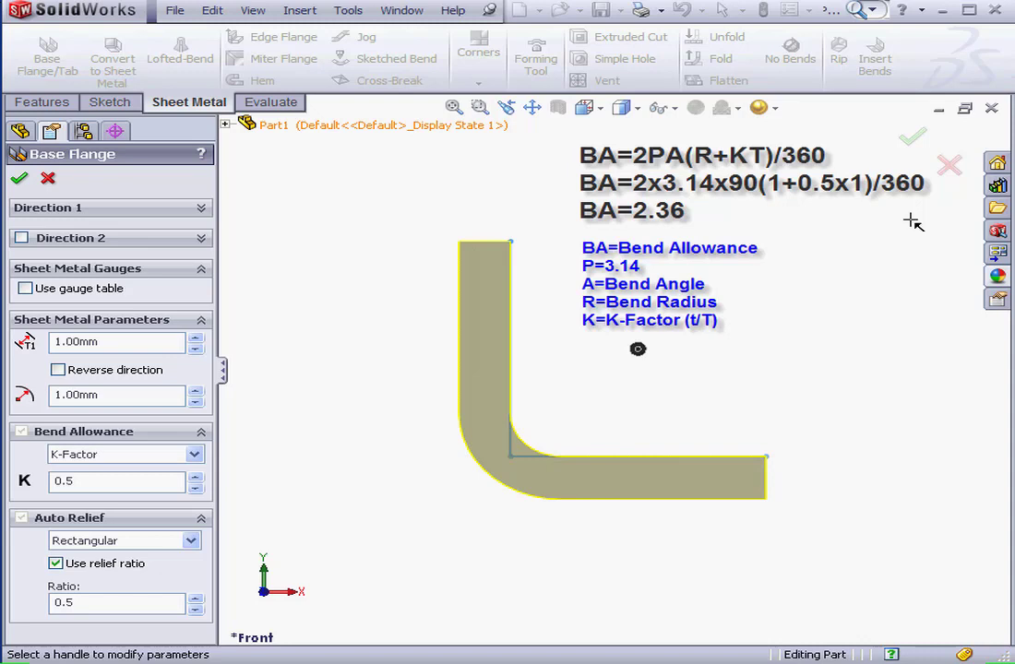
pyautogui.moveTo(858, 199)
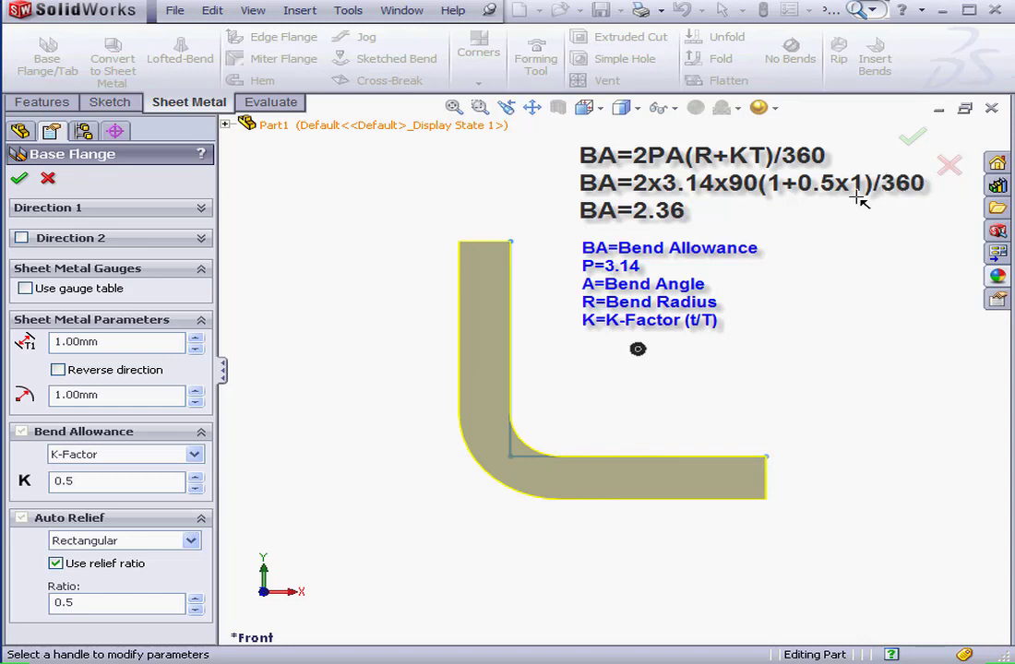
pyautogui.moveTo(890, 256)
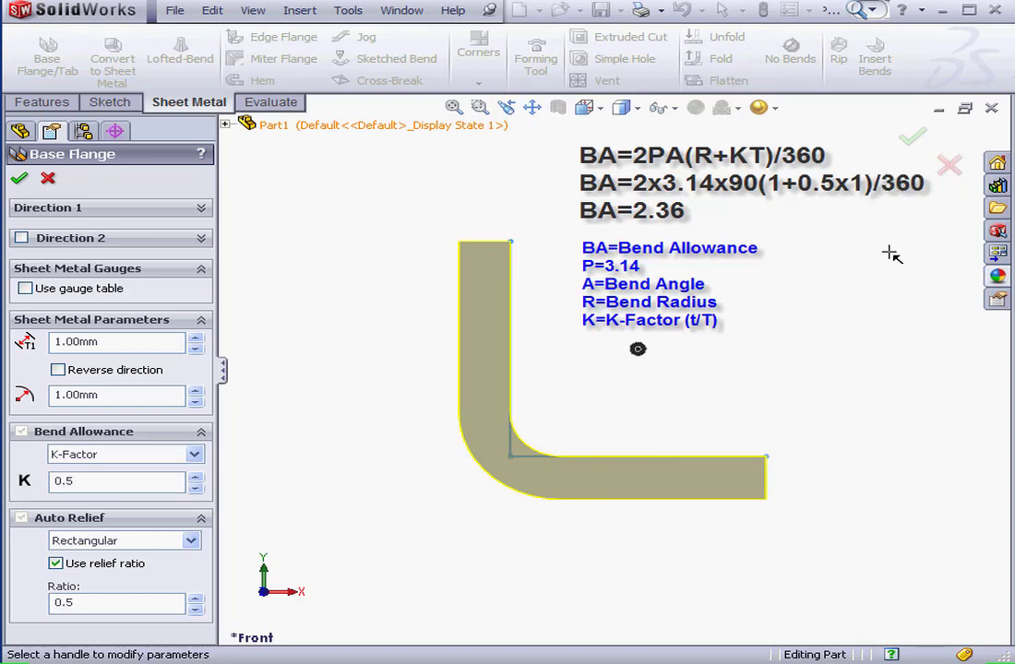
pyautogui.moveTo(698, 225)
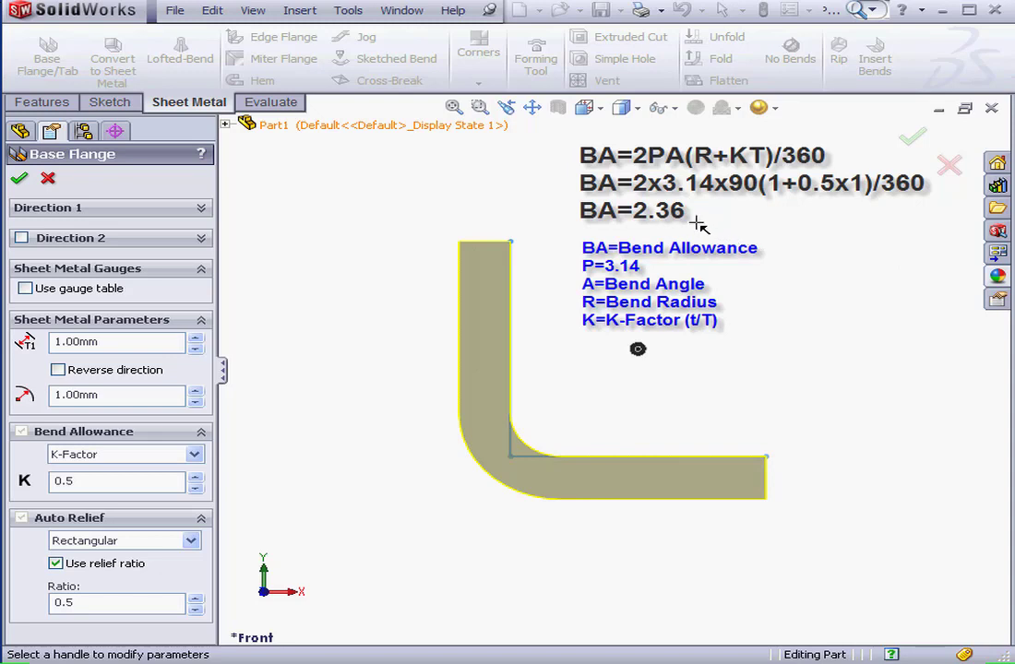
pyautogui.moveTo(687, 223)
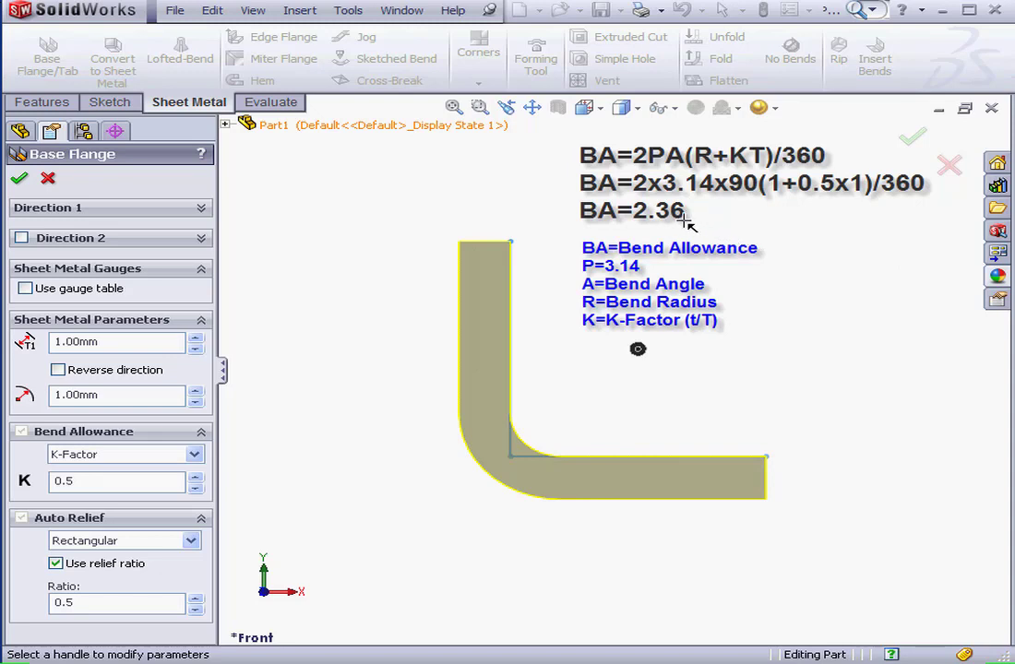
pyautogui.moveTo(697, 228)
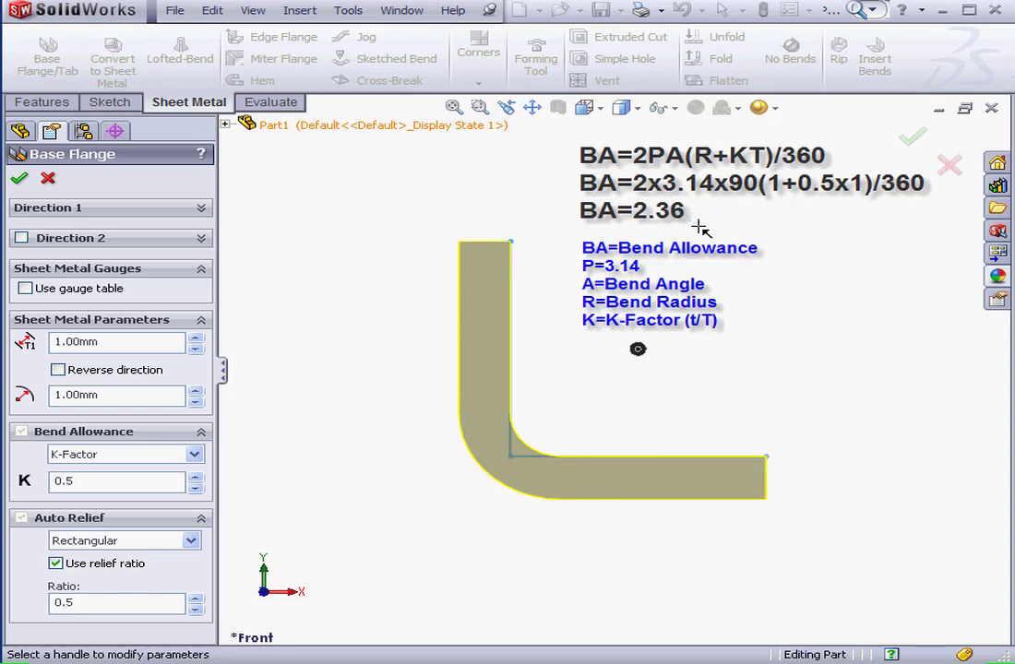
pyautogui.moveTo(279, 210)
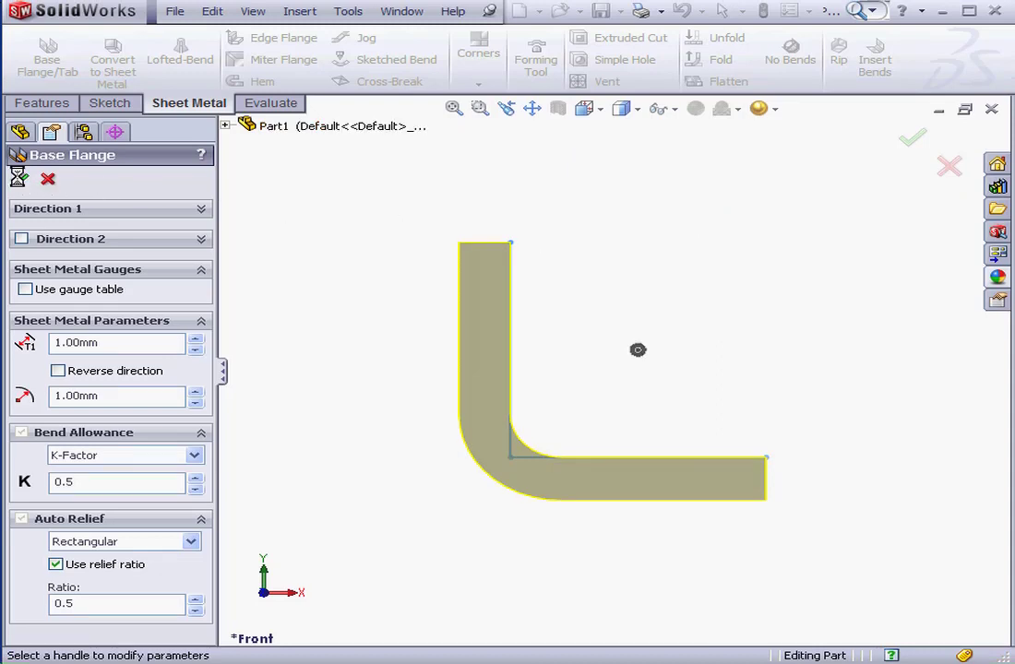
# Step: Build the base flange and enable Merge faces in Flat-Pattern1's settings
pyautogui.click(912, 138)
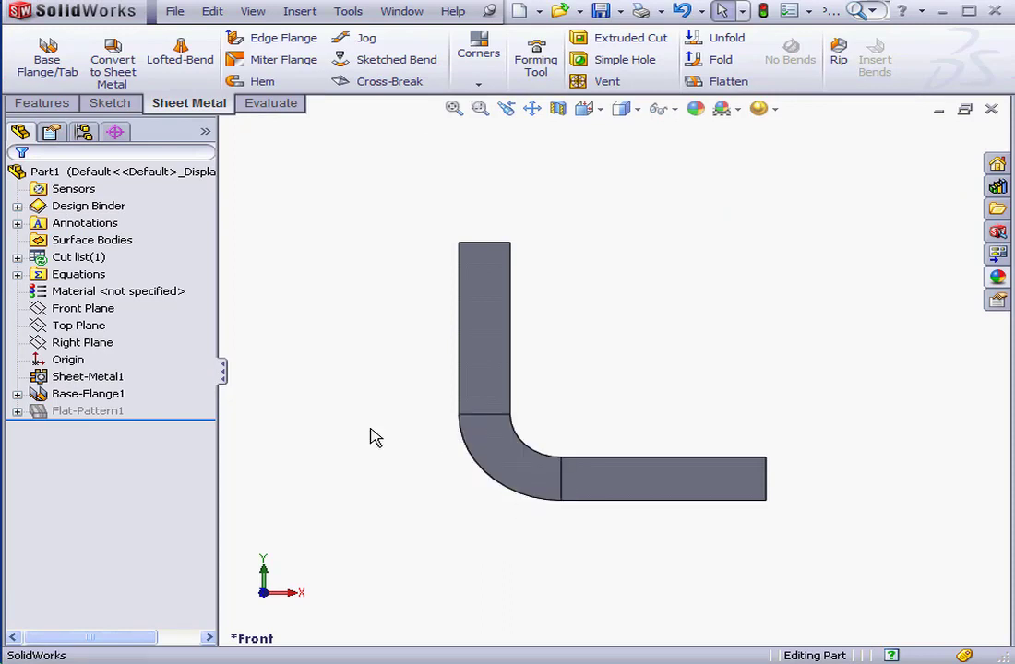
pyautogui.rightClick(88, 410)
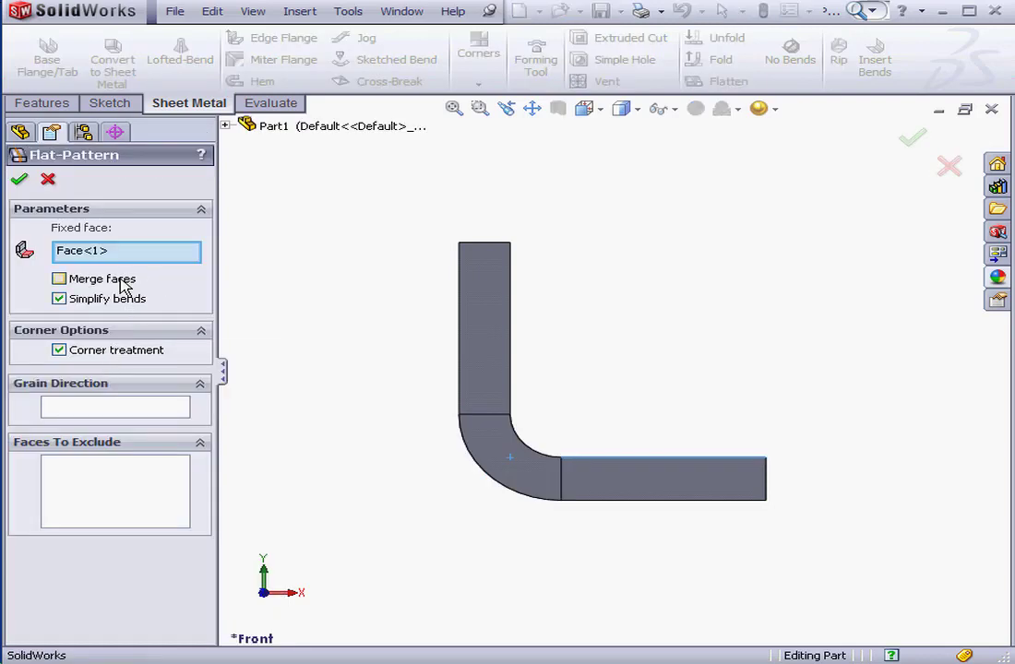
pyautogui.click(59, 279)
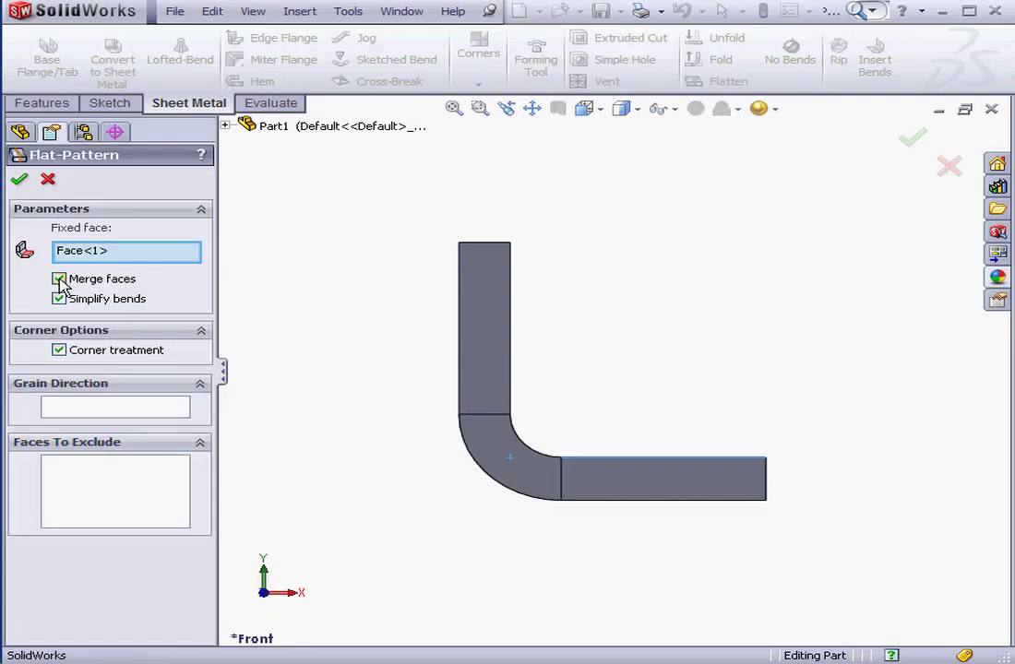
pyautogui.click(19, 178)
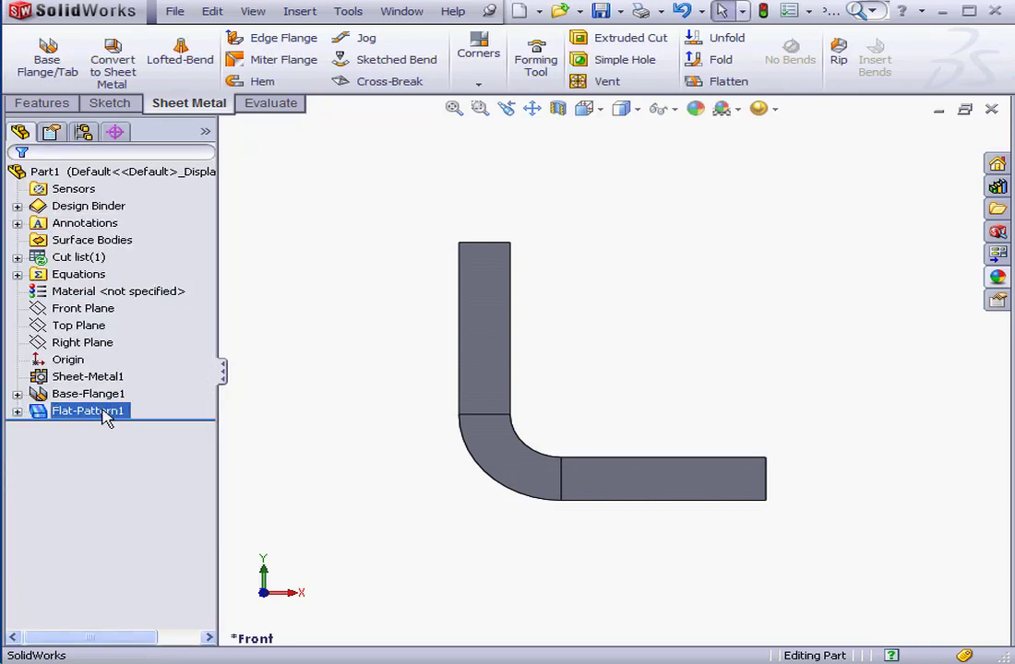
# Step: Unsuppress Flat-Pattern1 and measure the bend region's bottom edge at 2.36 mm
pyautogui.rightClick(88, 411)
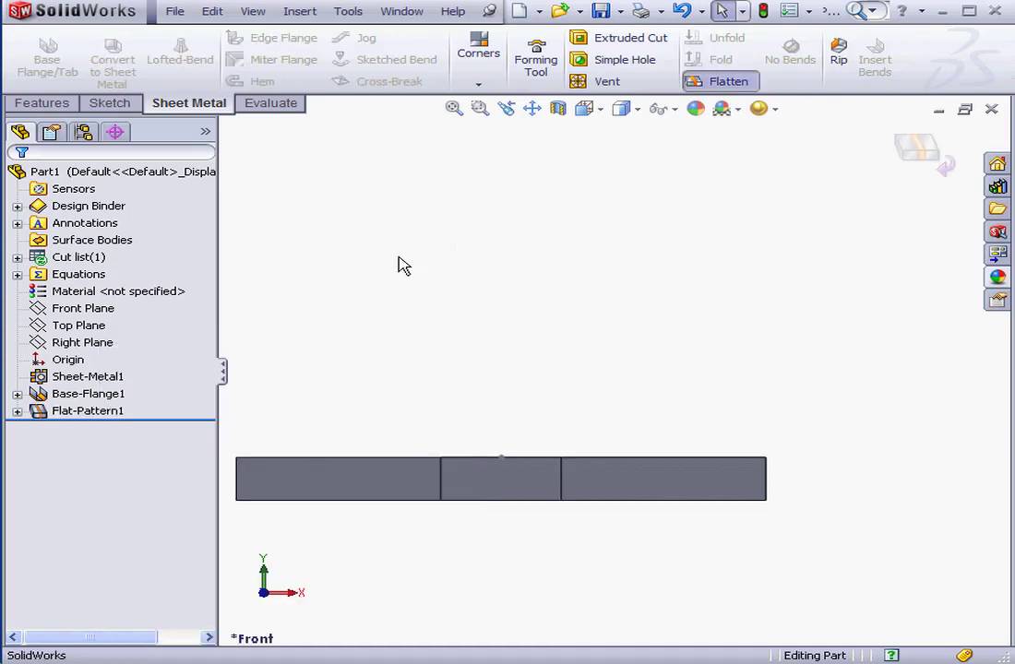
pyautogui.click(269, 102)
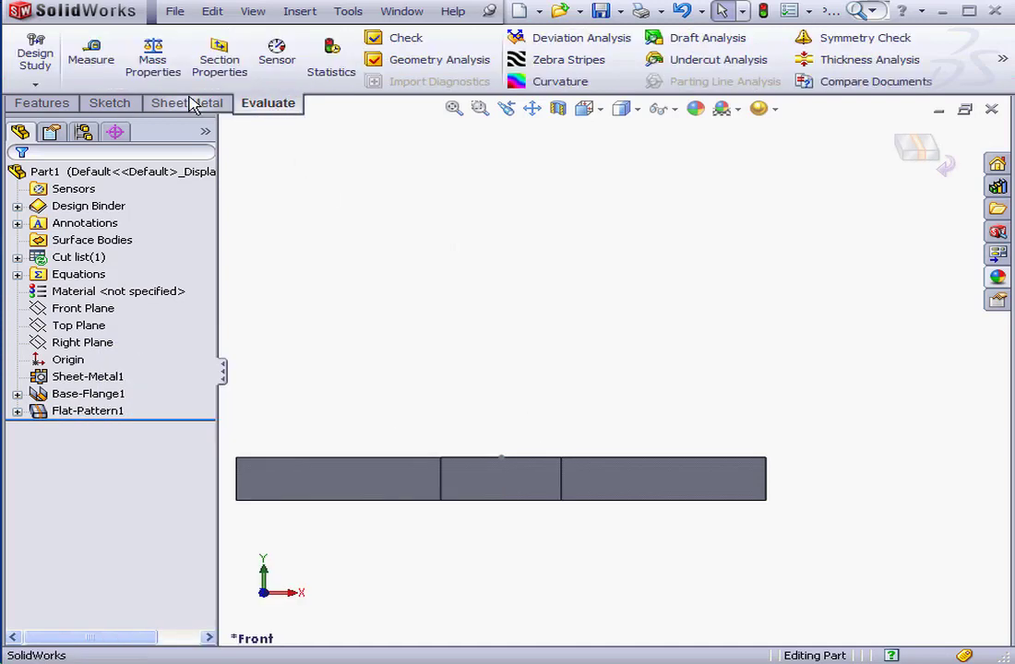
pyautogui.click(90, 55)
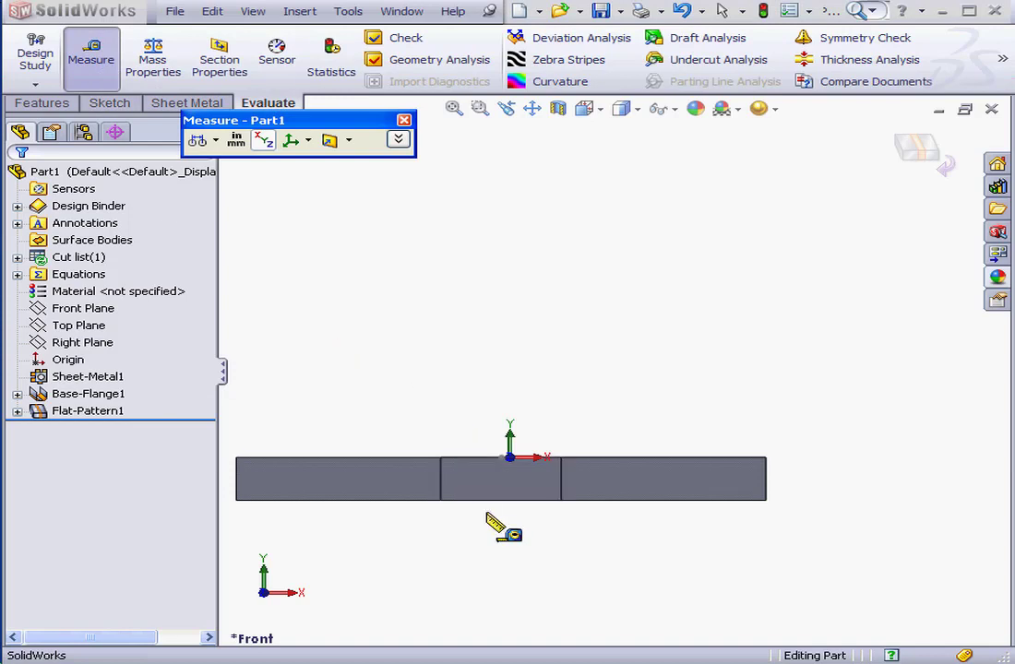
pyautogui.click(498, 500)
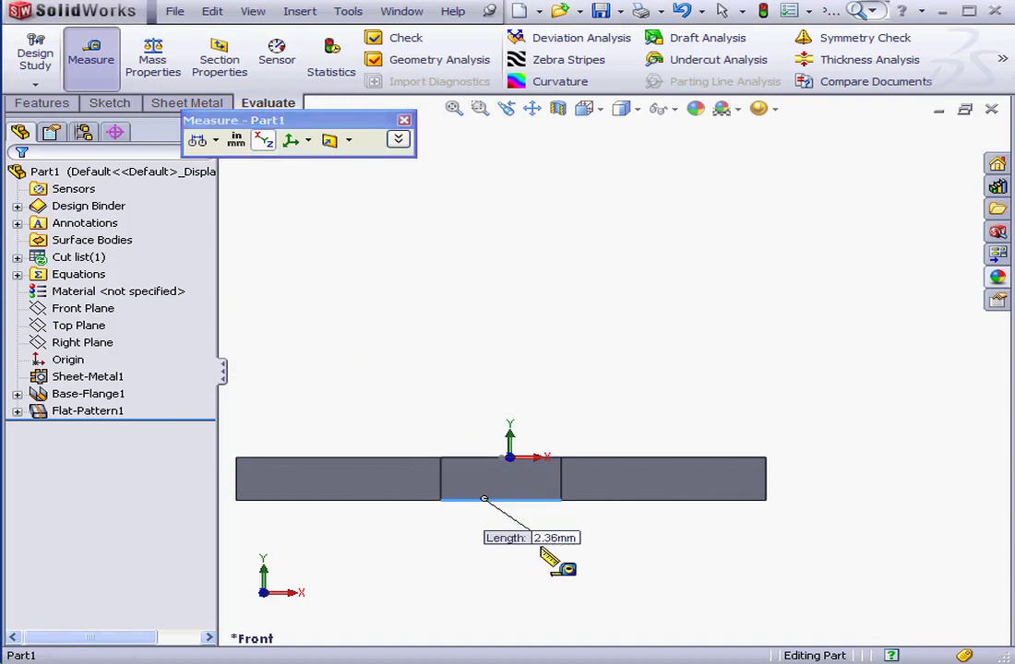
pyautogui.moveTo(595, 570)
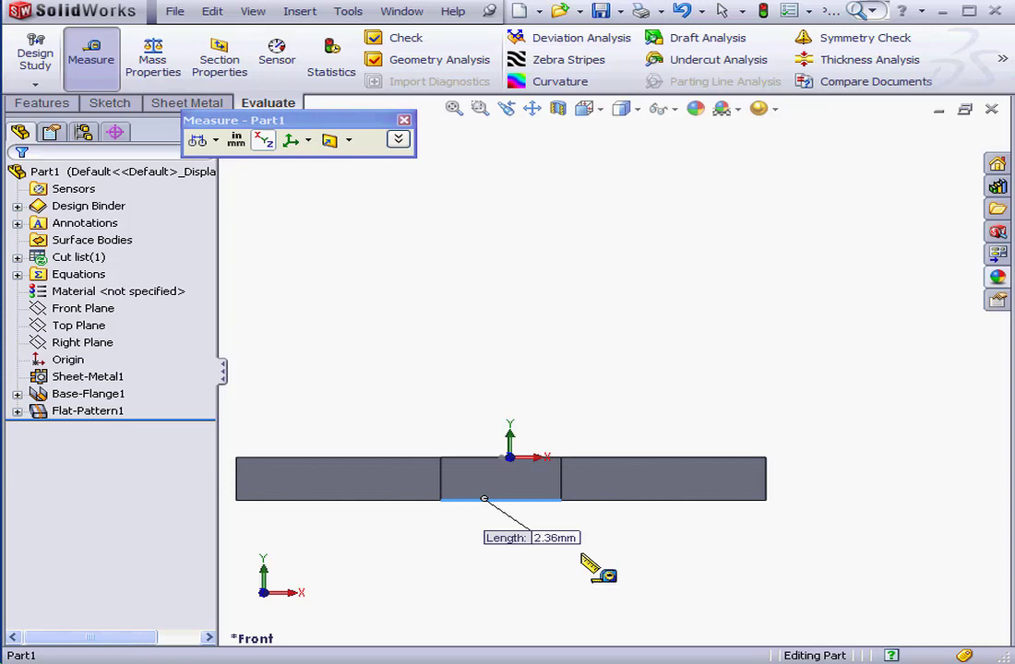
pyautogui.moveTo(502, 341)
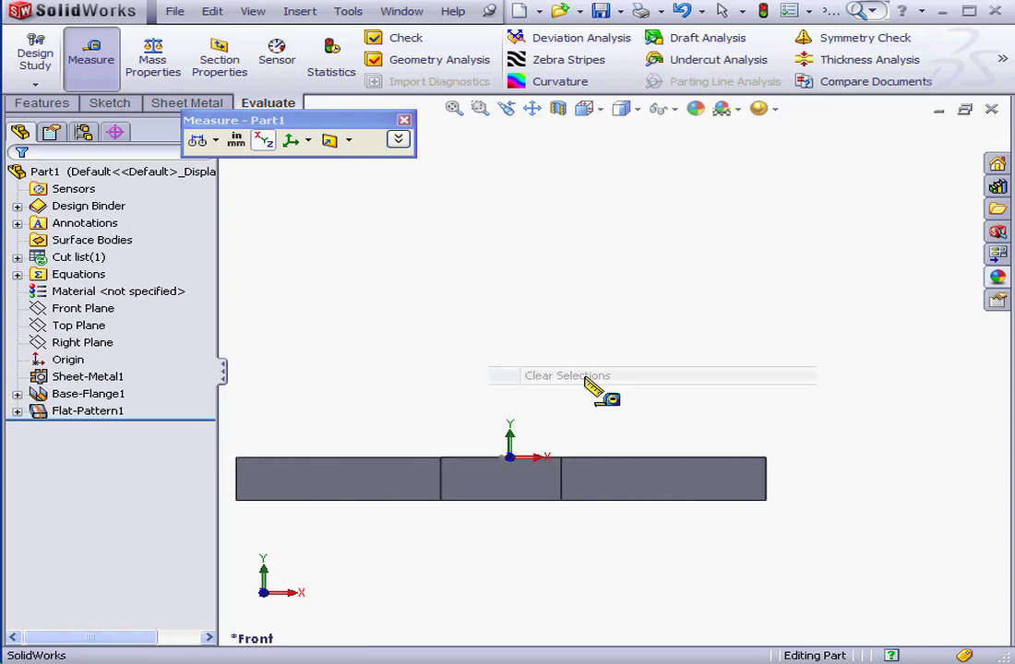
pyautogui.moveTo(840, 561)
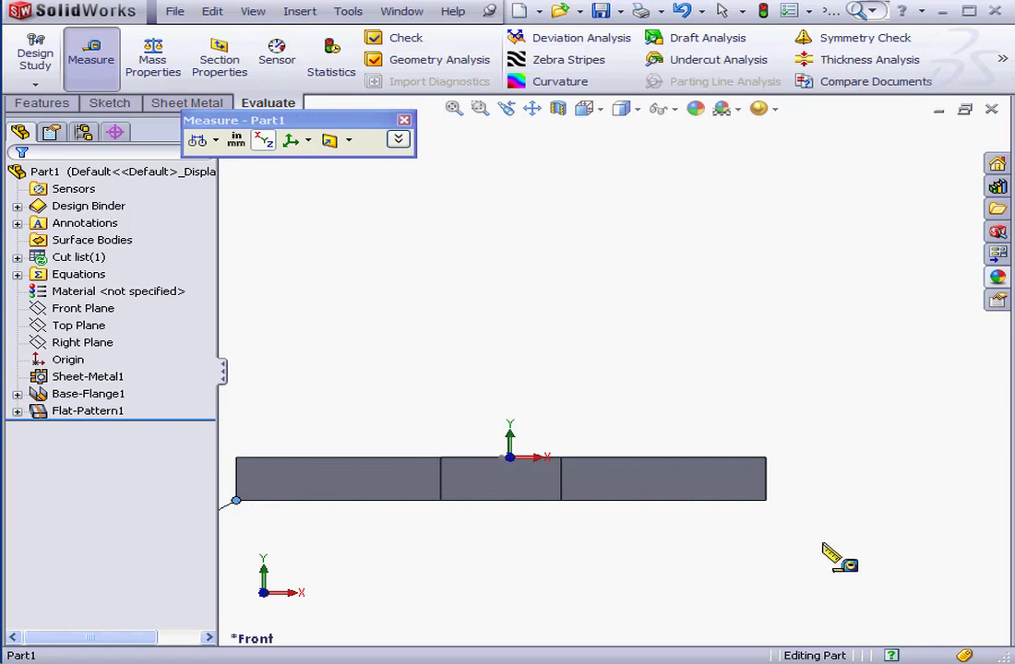
# Step: Measure the flat strip end to end at 10.36 mm and bring up Flat-Pattern1's options
pyautogui.click(501, 501)
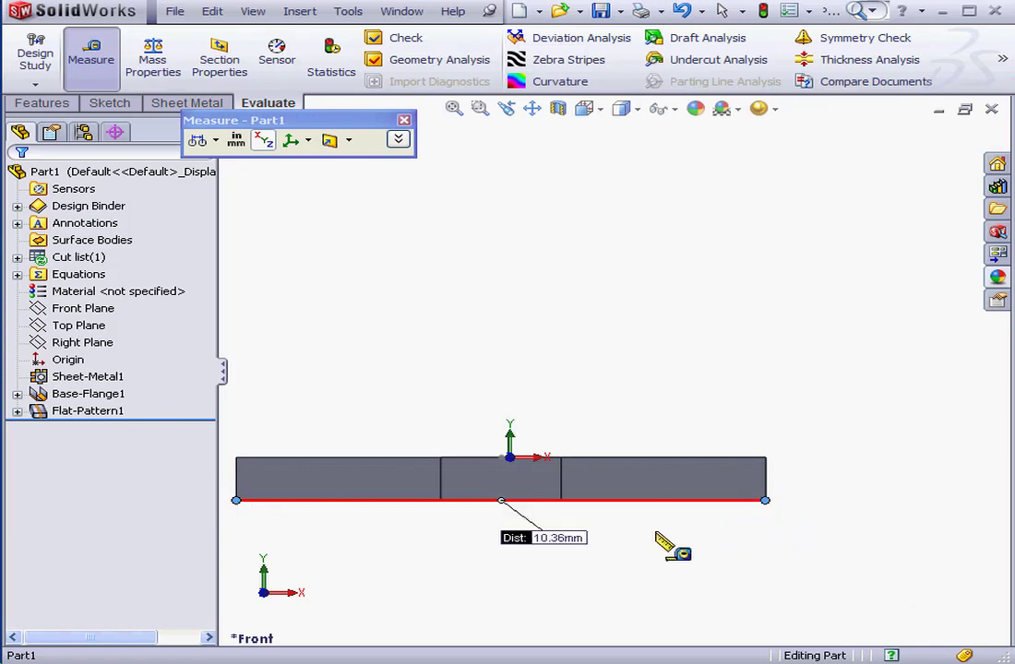
pyautogui.moveTo(632, 563)
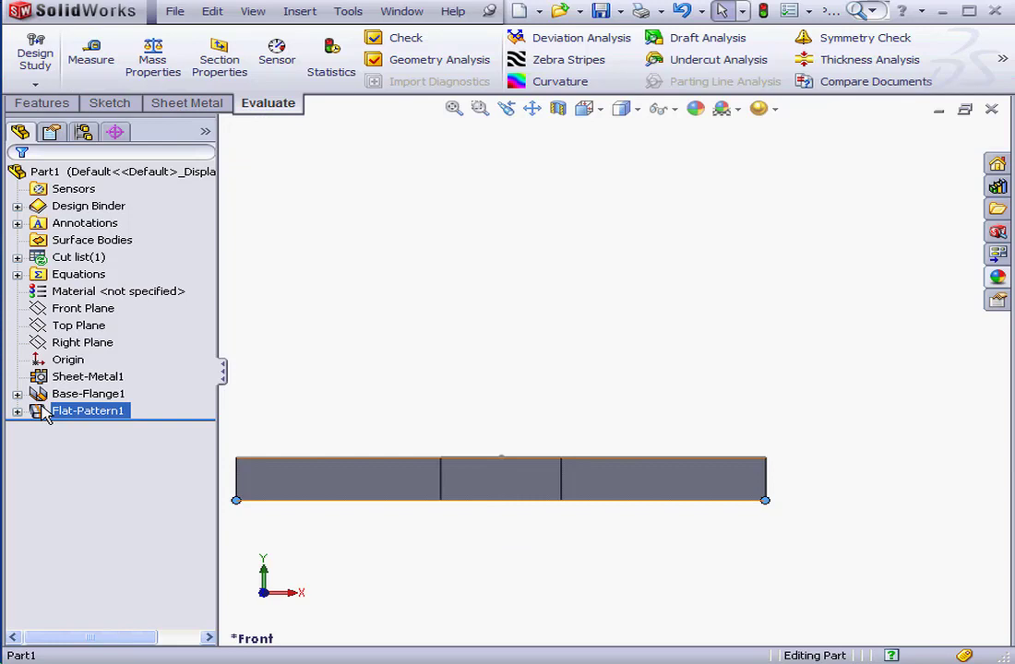
pyautogui.rightClick(87, 410)
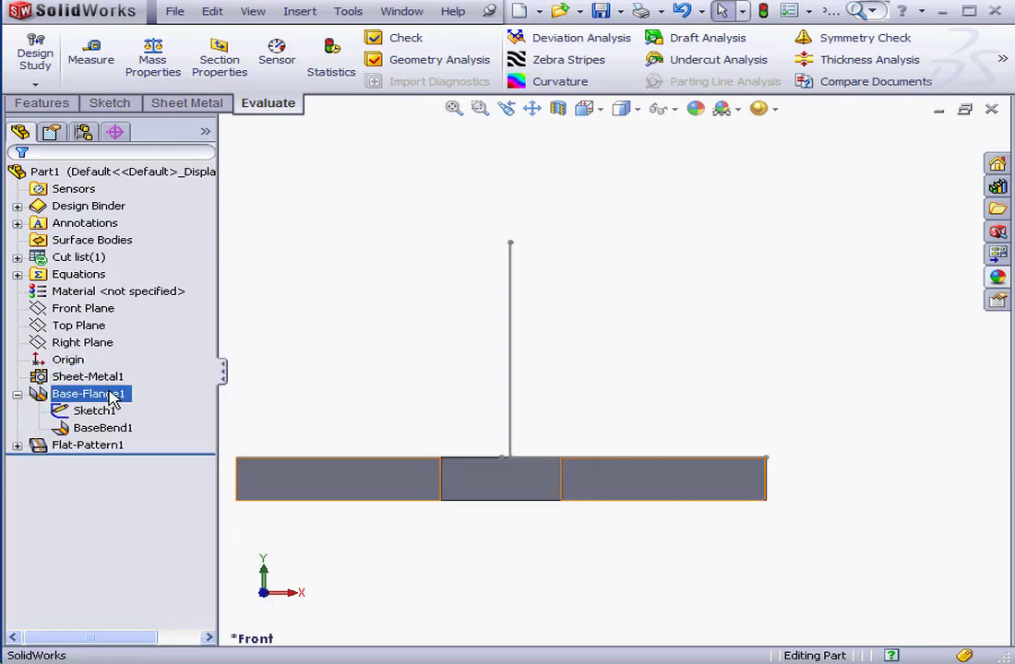
# Step: Reopen the Base-Flange definition showing 1 mm thickness and 1 mm bend radius
pyautogui.rightClick(89, 393)
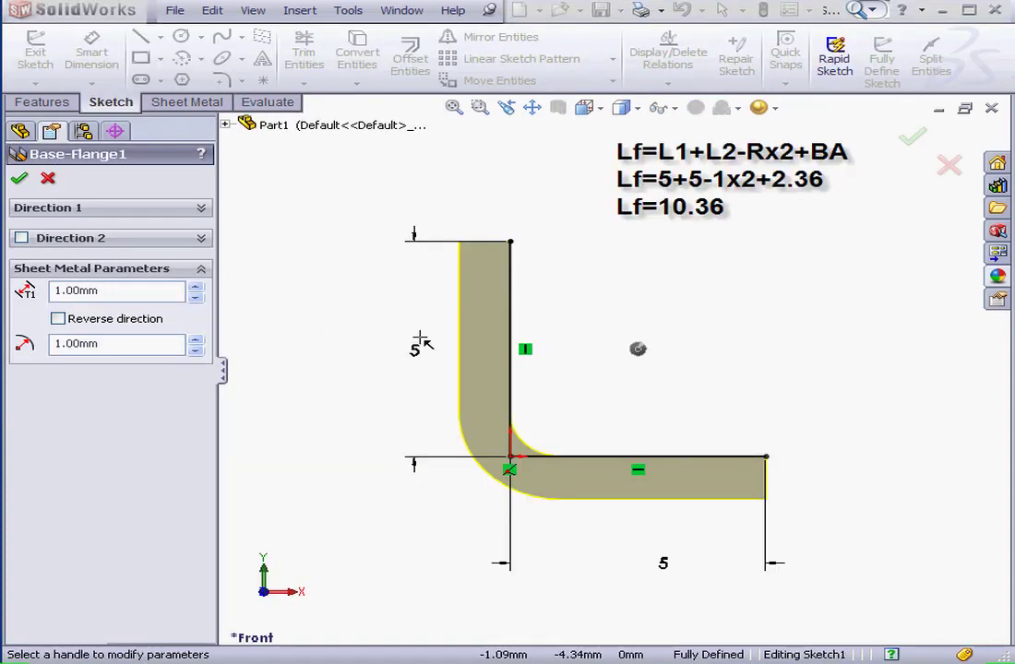
pyautogui.moveTo(415, 332)
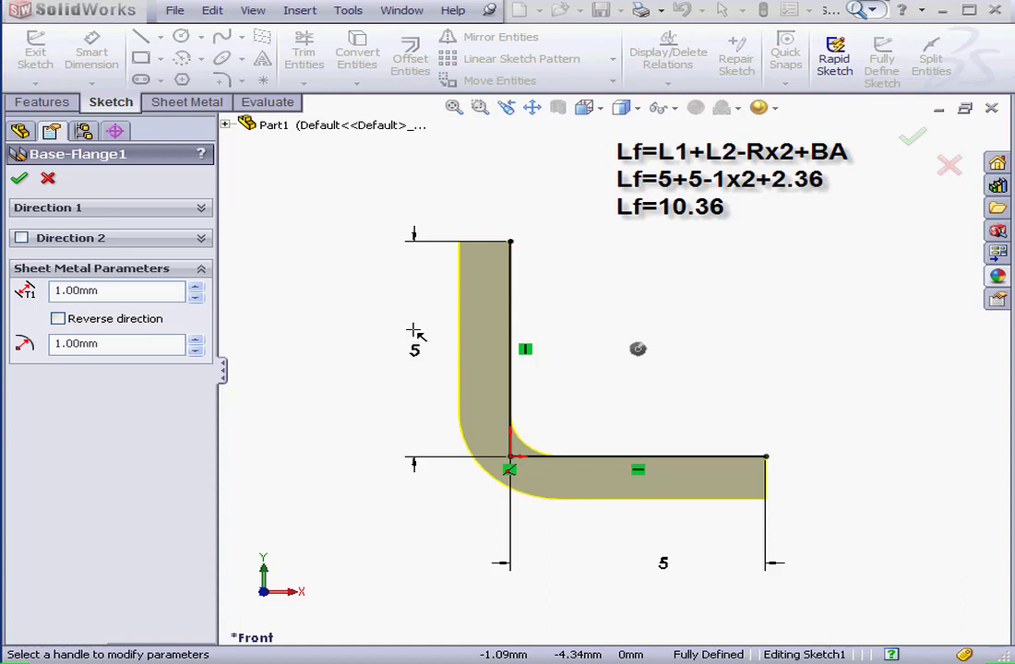
pyautogui.moveTo(410, 316)
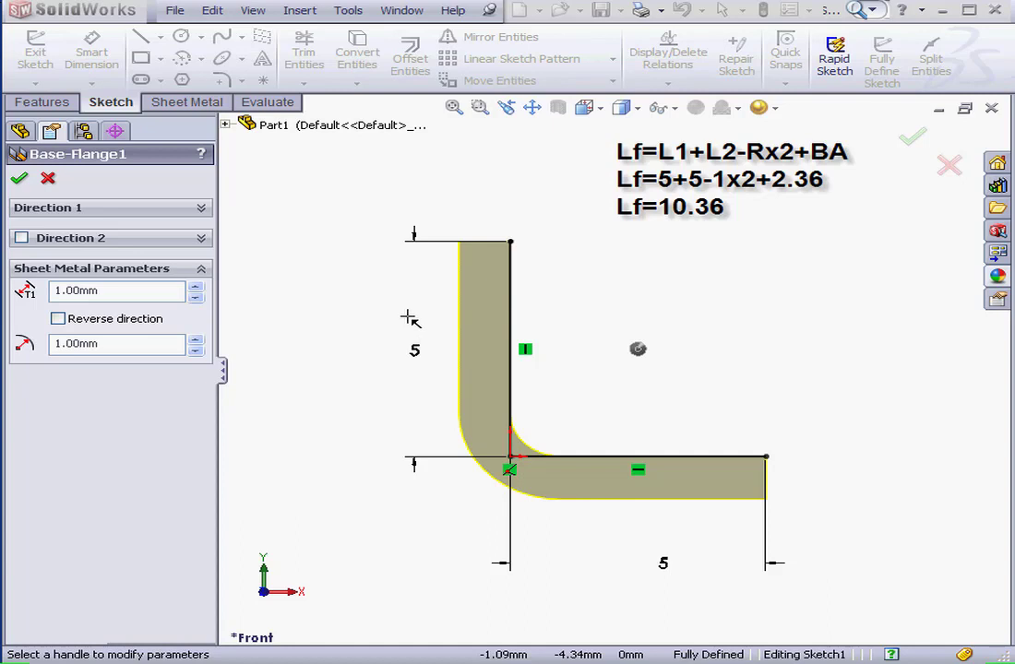
pyautogui.moveTo(664, 554)
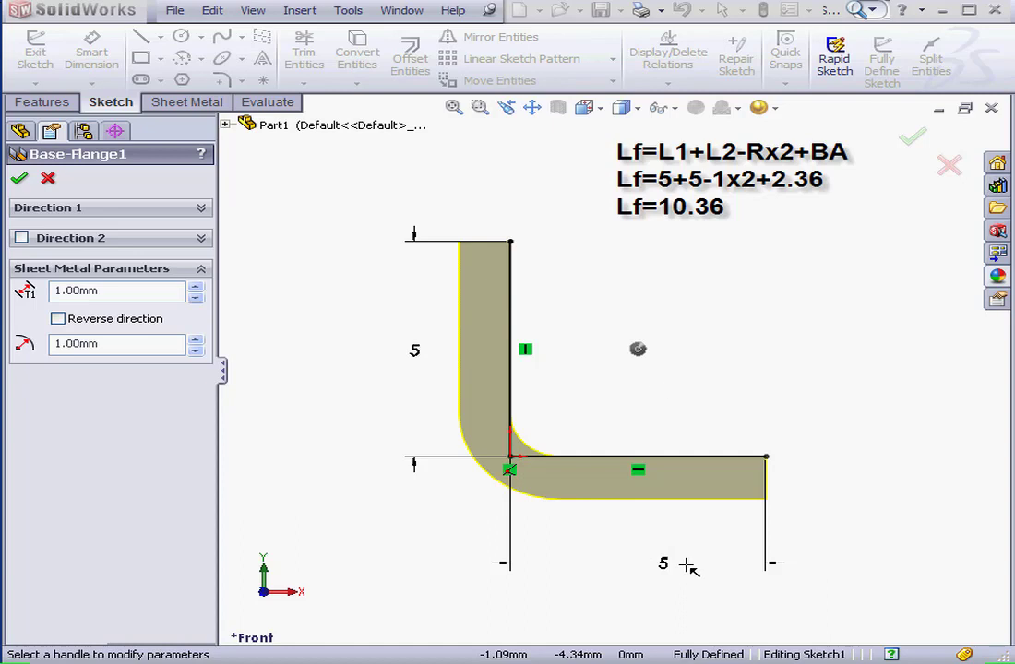
pyautogui.moveTo(687, 564)
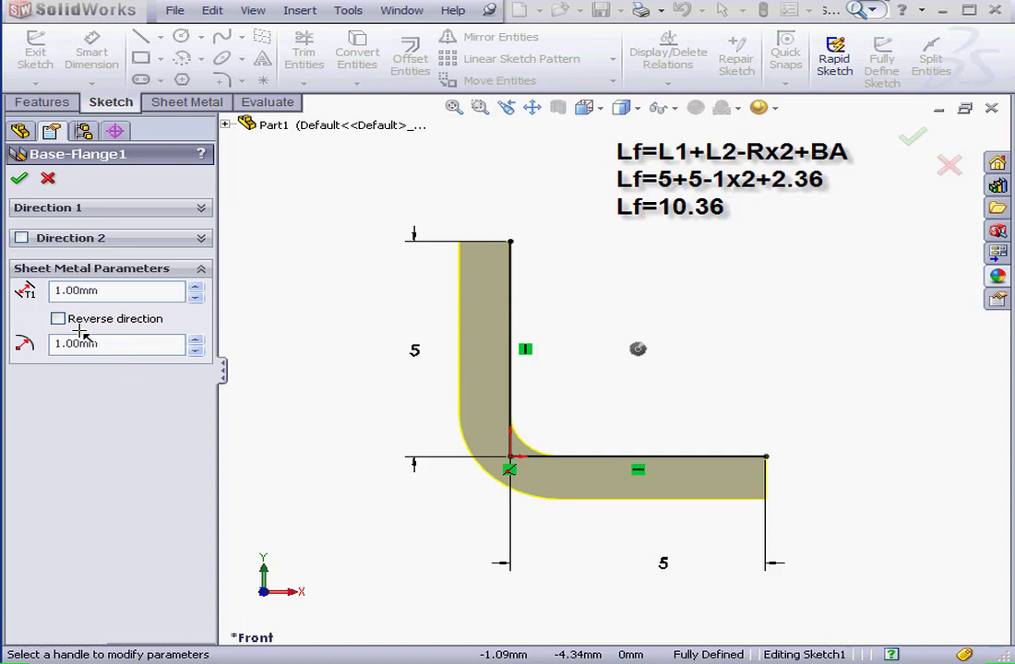
# Step: Turn on Reverse direction so material lies inside the L, giving Lf = 8.36 mm
pyautogui.click(58, 320)
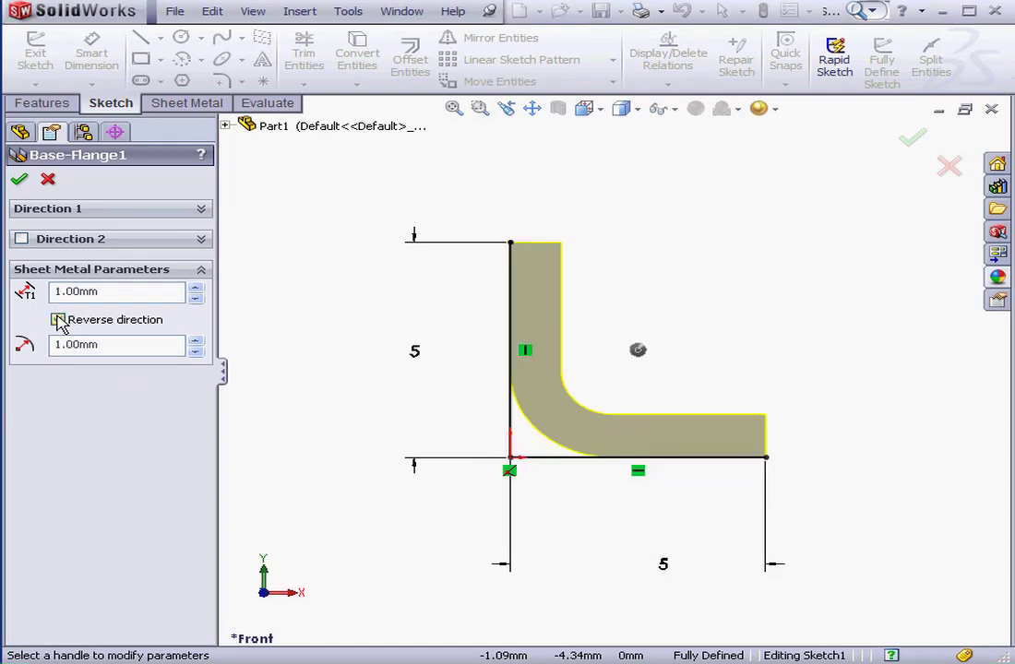
pyautogui.click(58, 319)
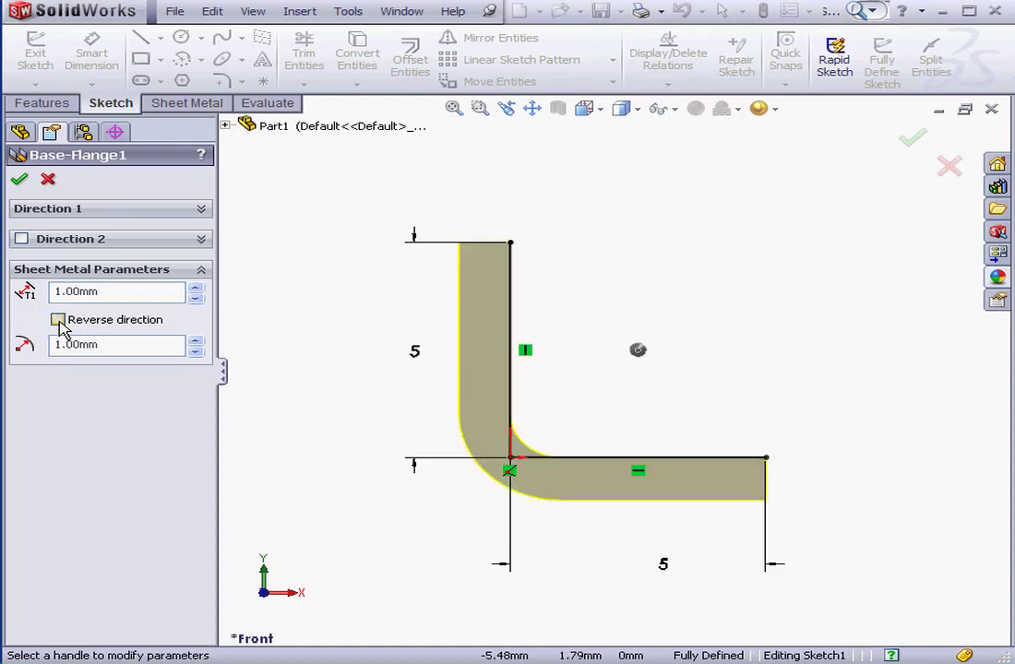
pyautogui.click(57, 319)
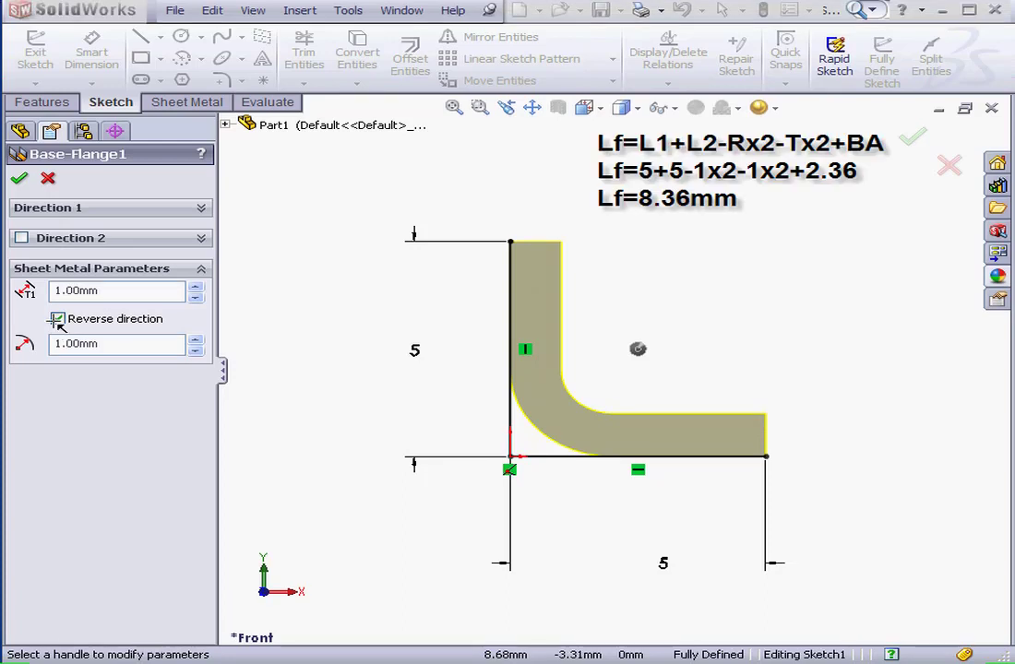
pyautogui.click(57, 318)
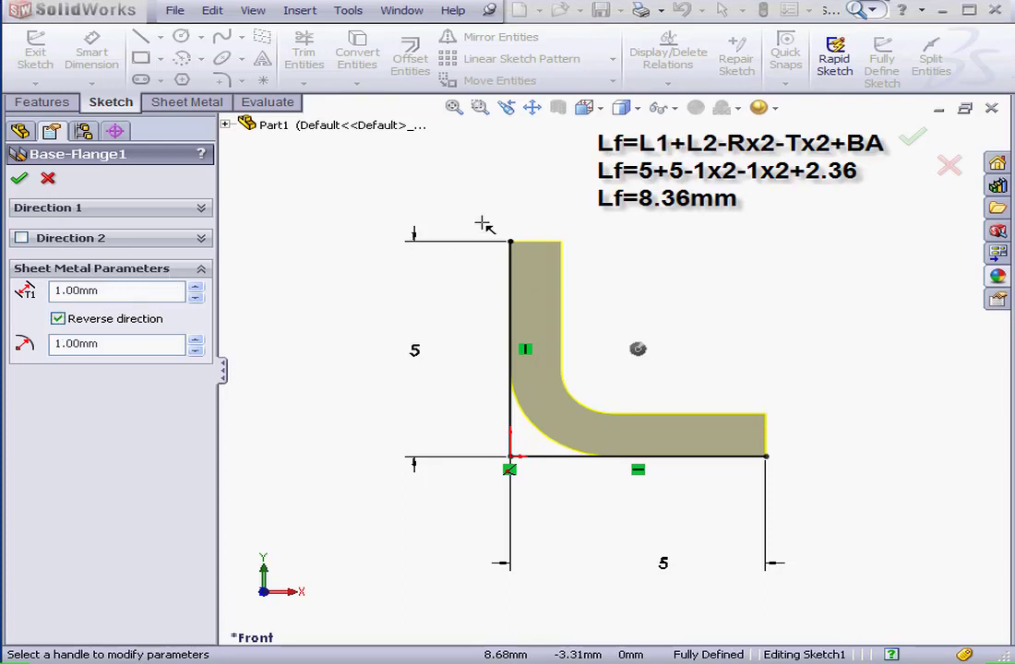
pyautogui.moveTo(515, 196)
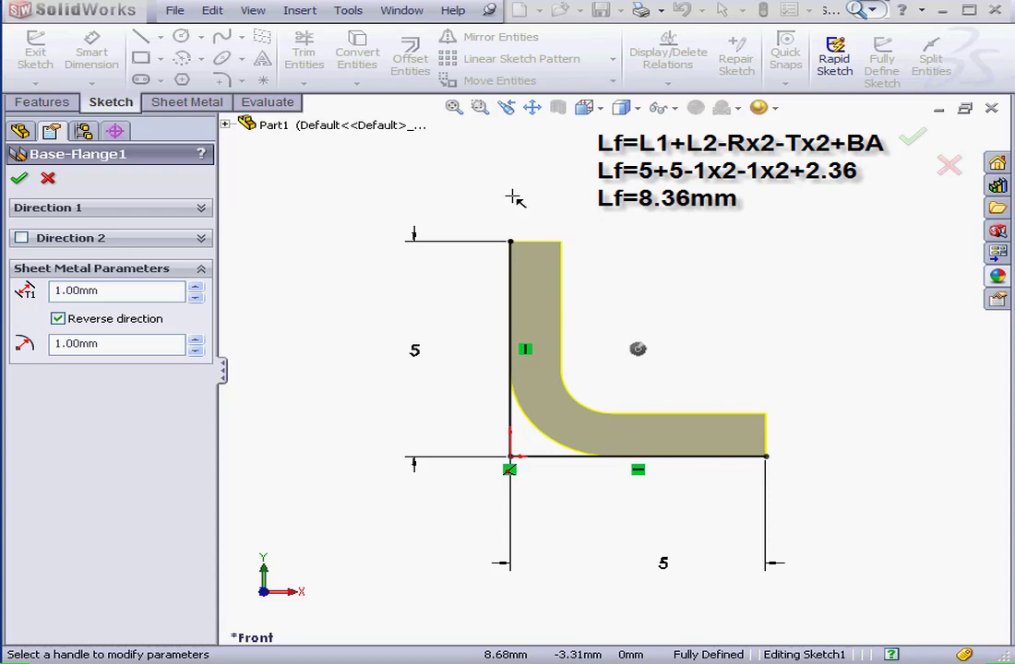
pyautogui.moveTo(510, 193)
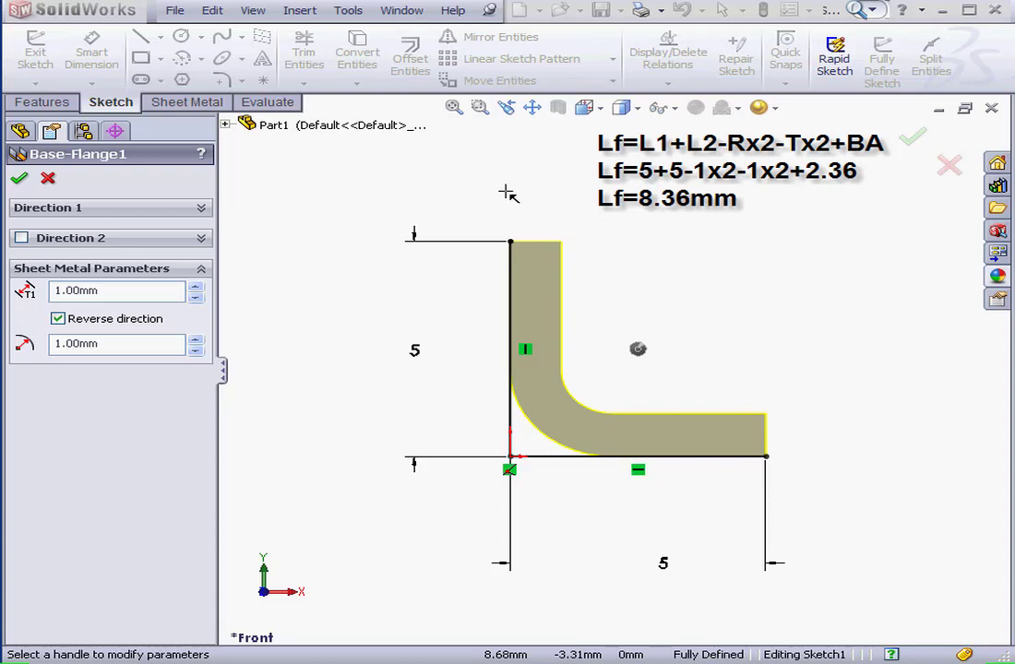
pyautogui.moveTo(409, 270)
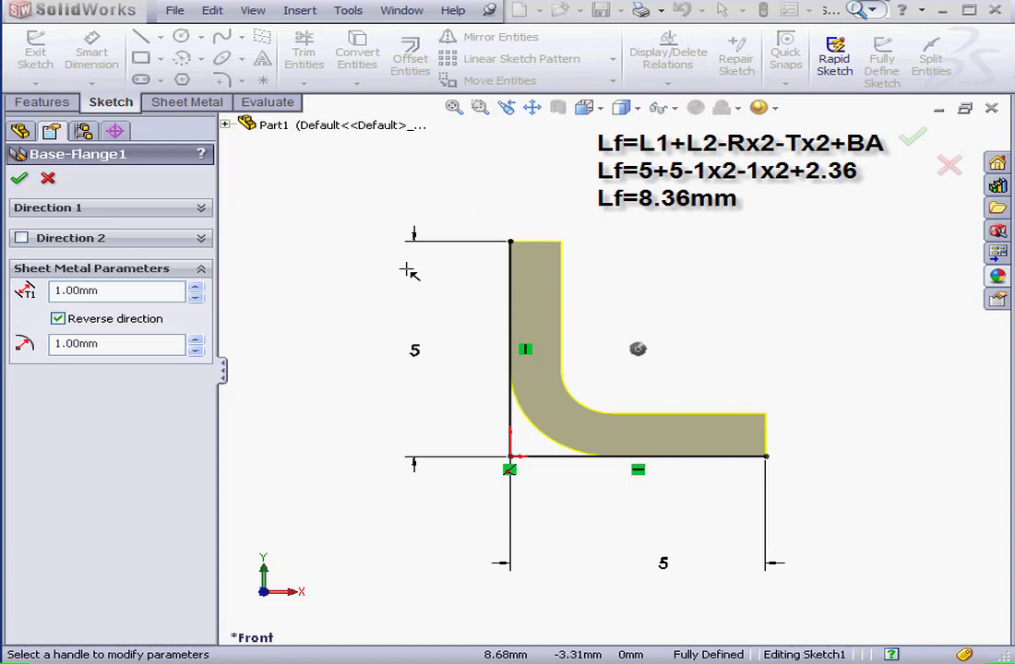
pyautogui.moveTo(687, 560)
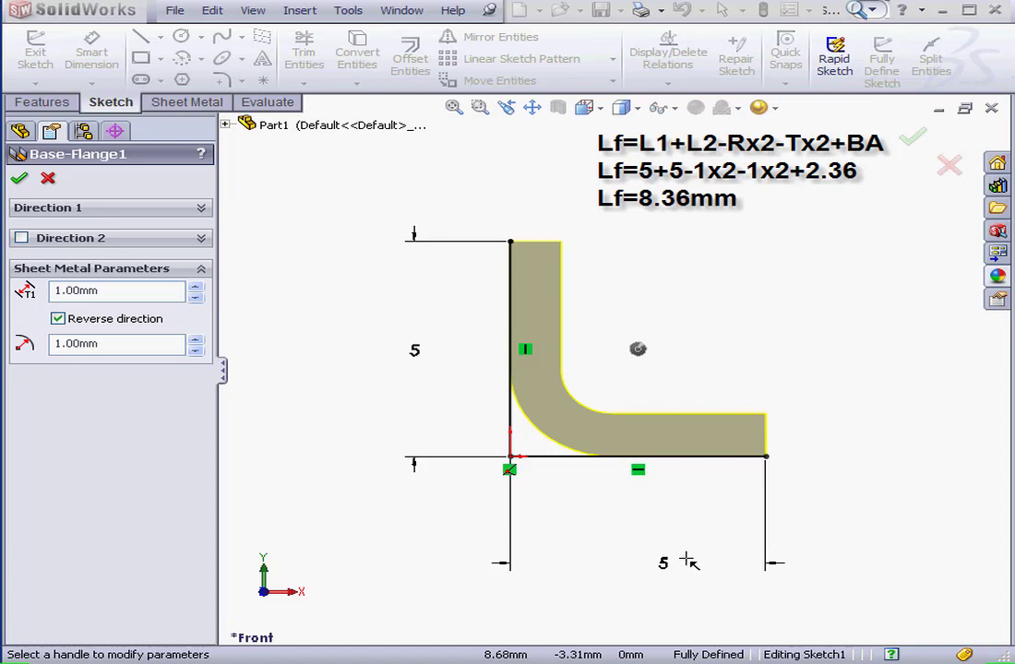
pyautogui.moveTo(673, 281)
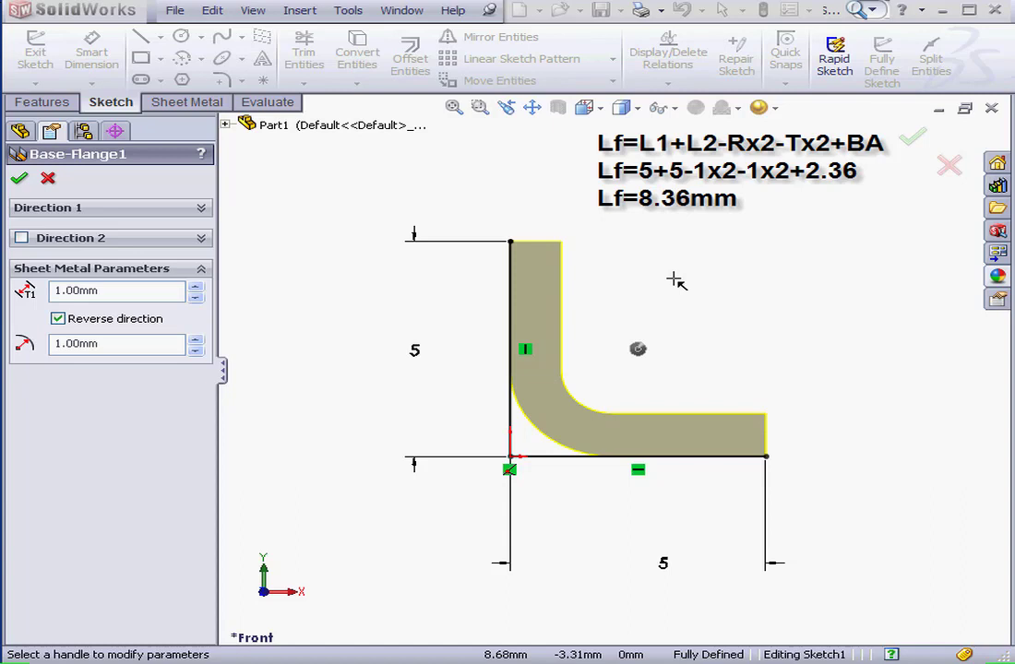
pyautogui.moveTo(673, 279)
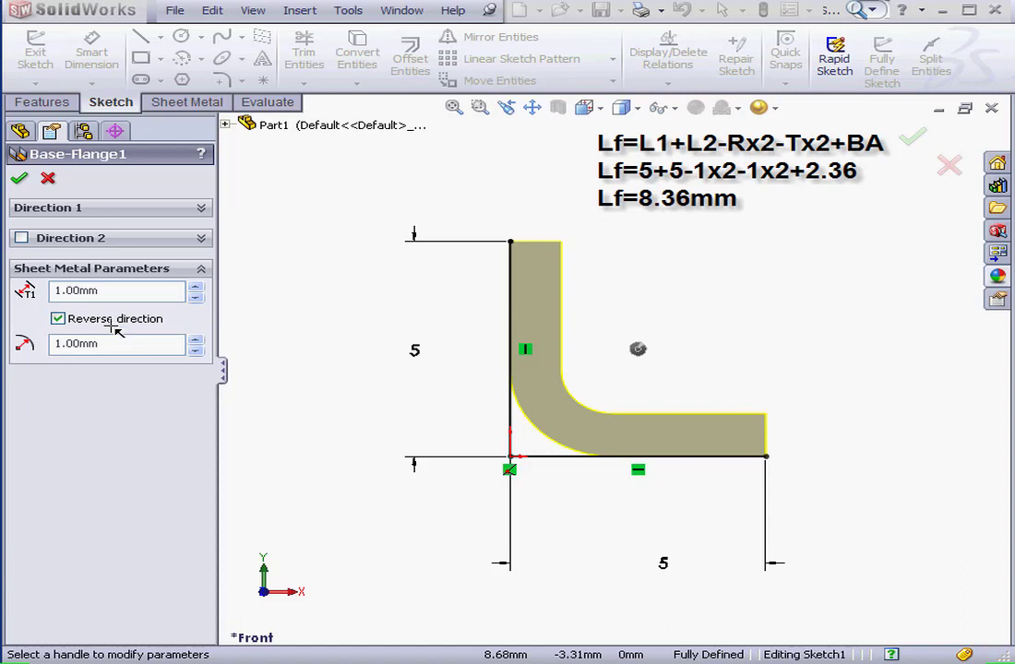
pyautogui.moveTo(298, 293)
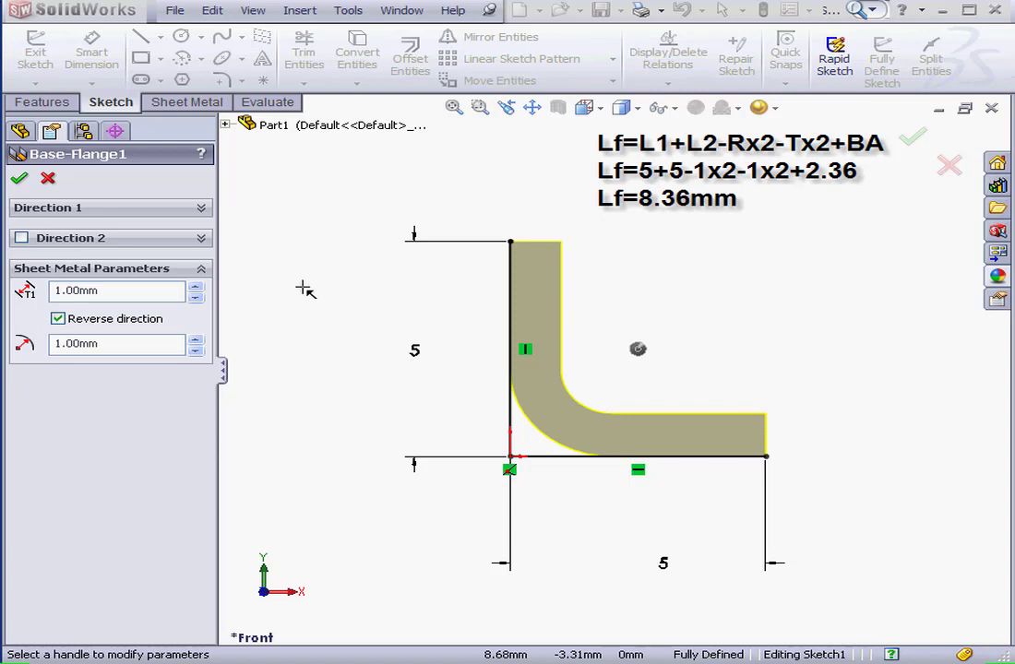
pyautogui.moveTo(524, 301)
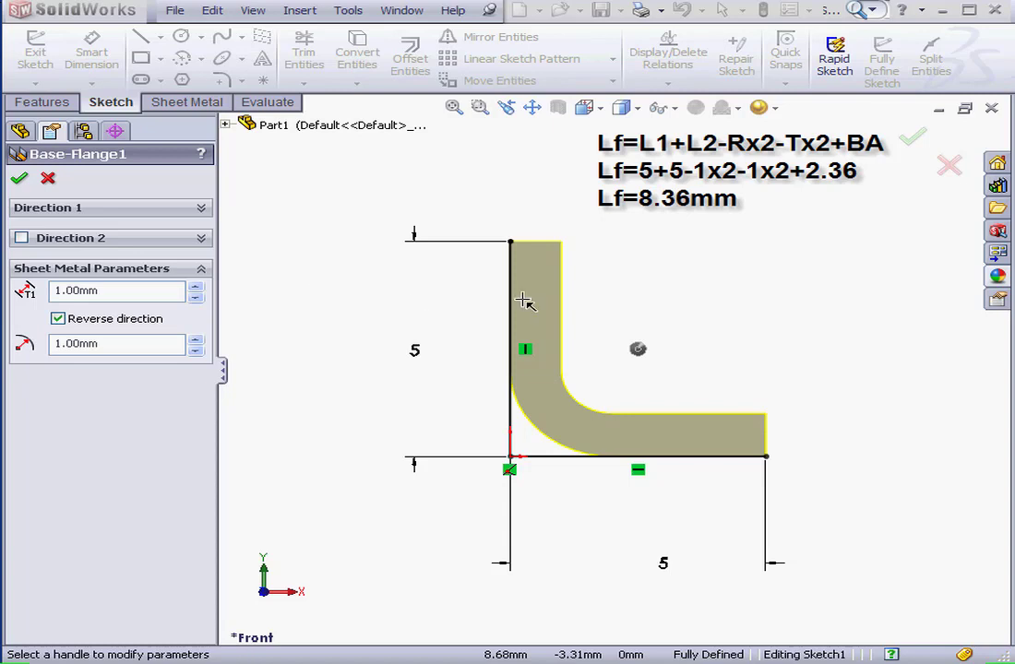
pyautogui.moveTo(643, 275)
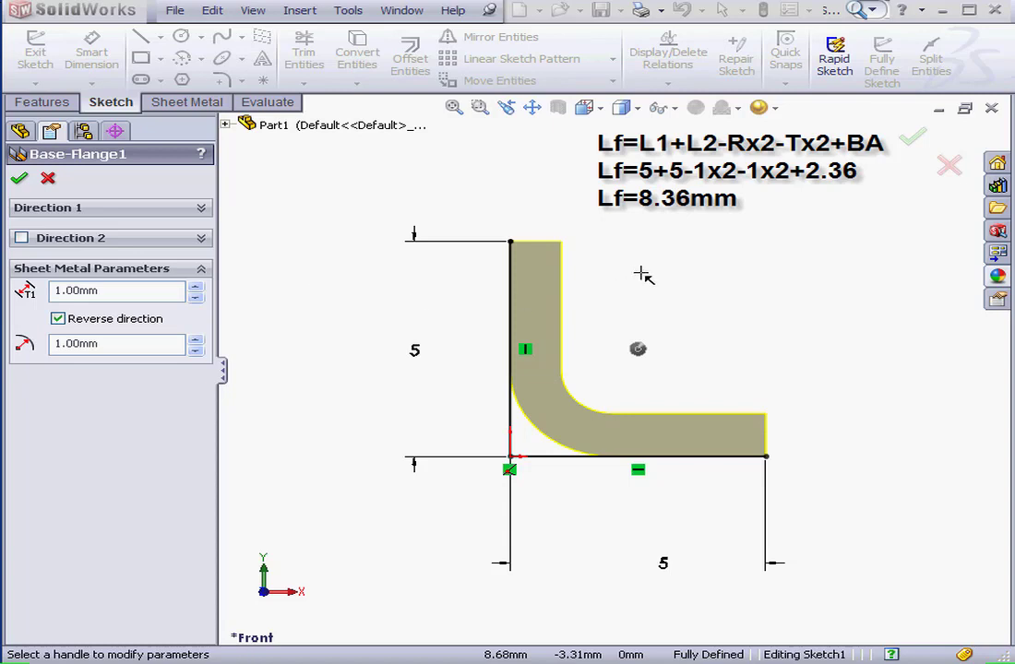
pyautogui.moveTo(152, 193)
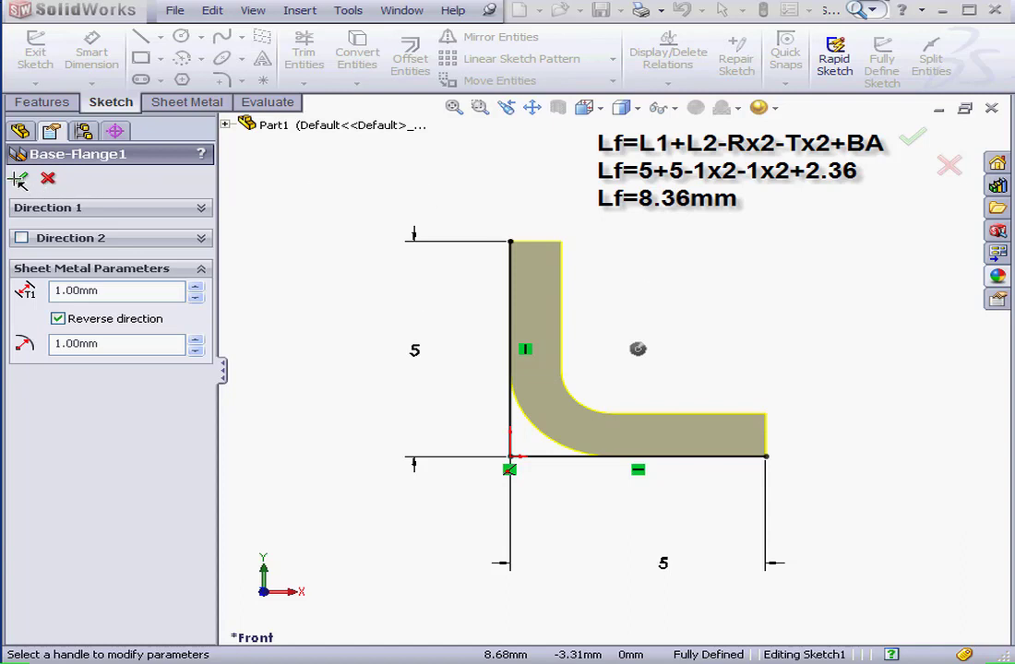
# Step: Accept the reversed flange and measure flat length 8.36 mm and bend region 2.36 mm
pyautogui.click(910, 137)
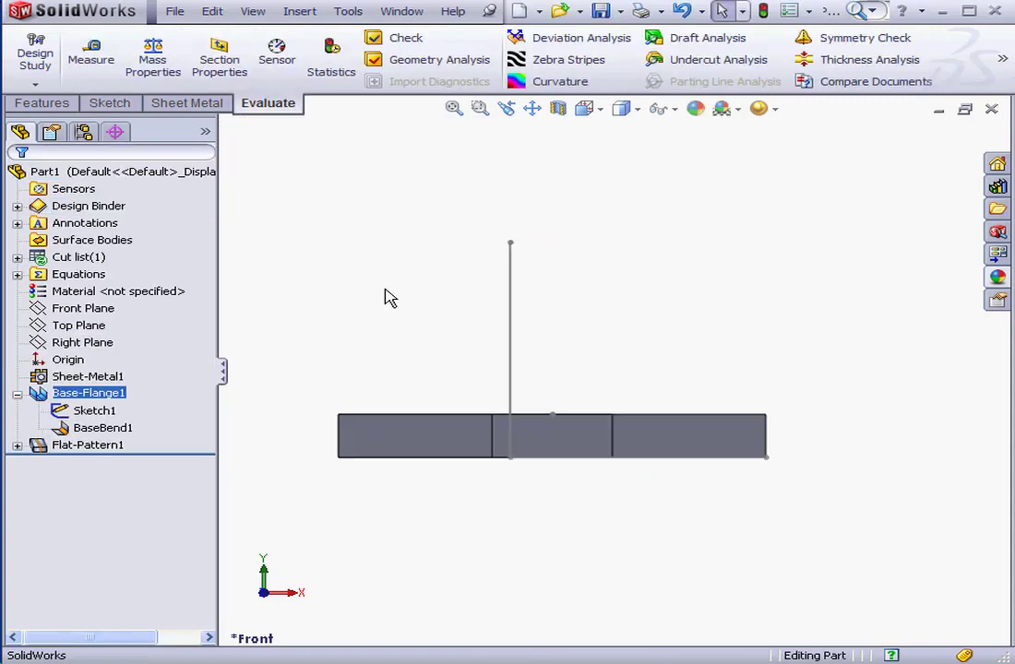
pyautogui.click(90, 55)
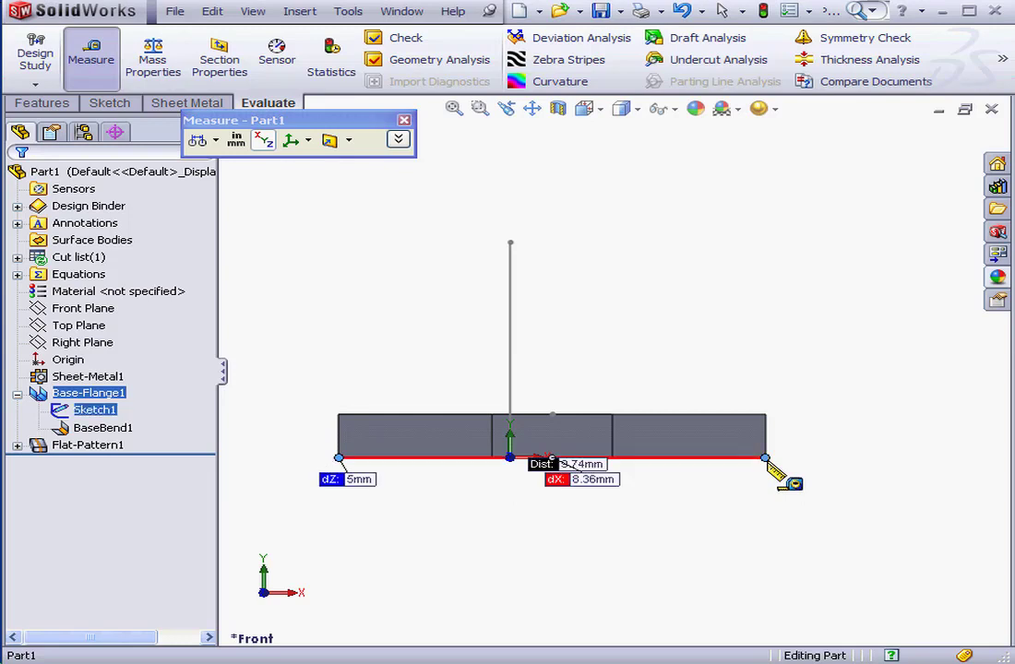
pyautogui.moveTo(627, 498)
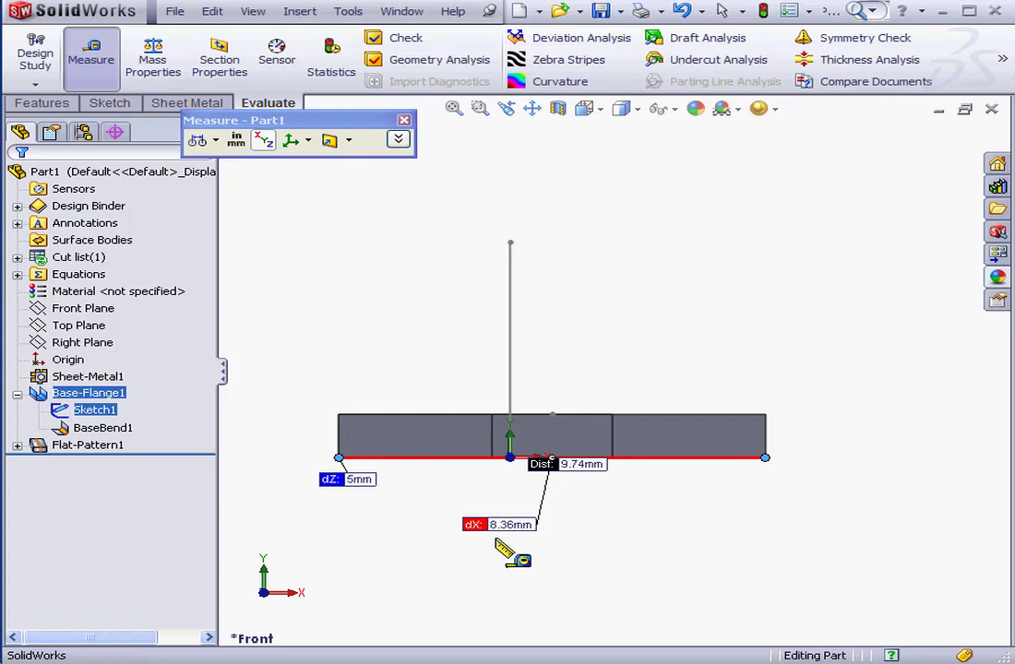
pyautogui.rightClick(510, 549)
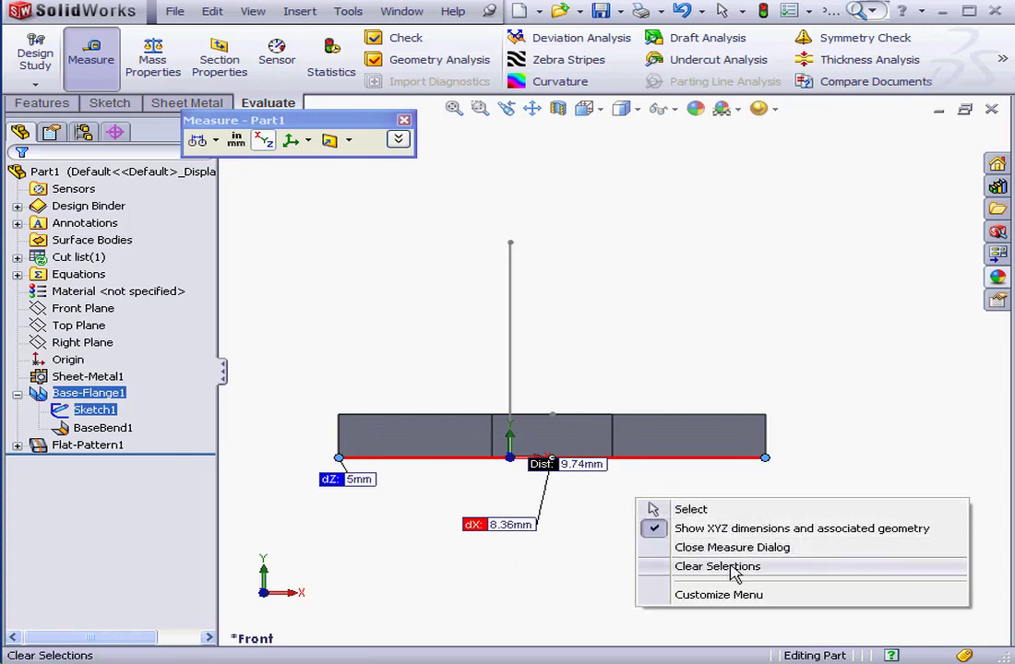
pyautogui.click(717, 565)
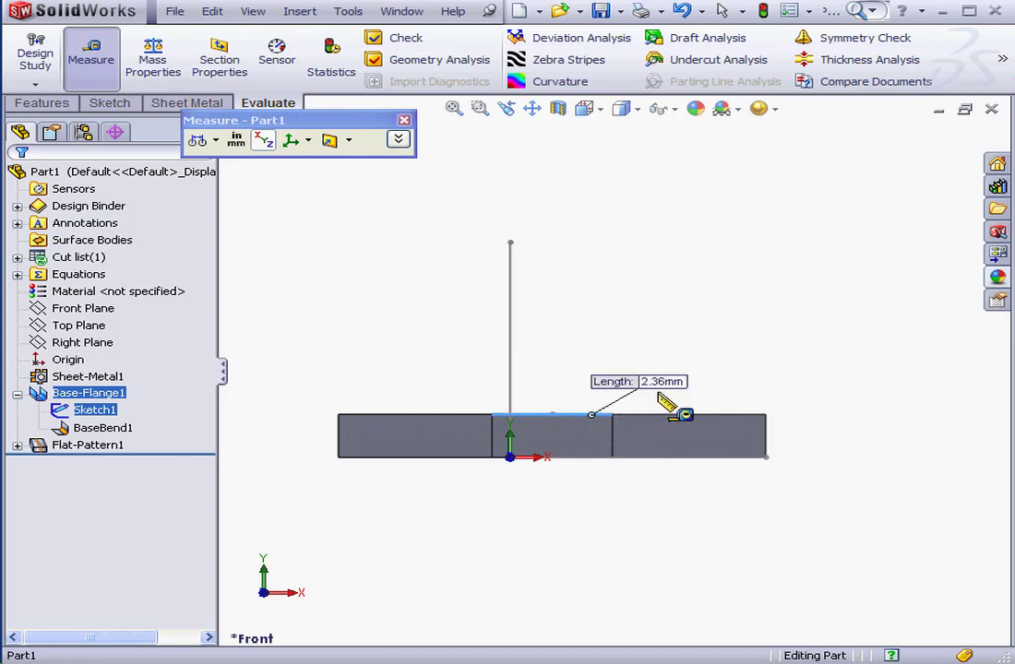
pyautogui.click(404, 120)
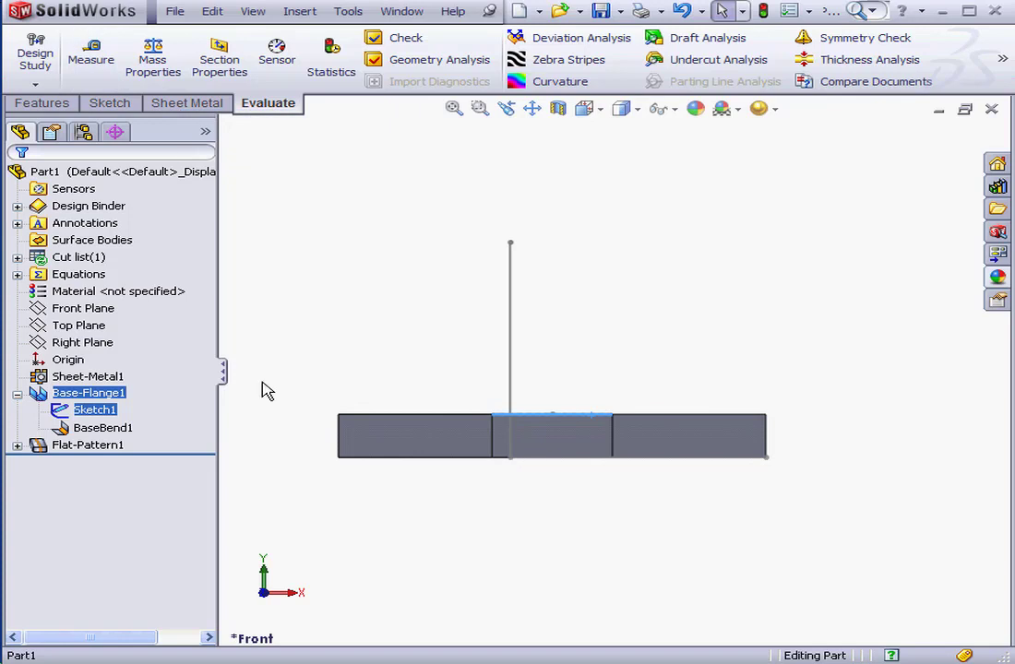